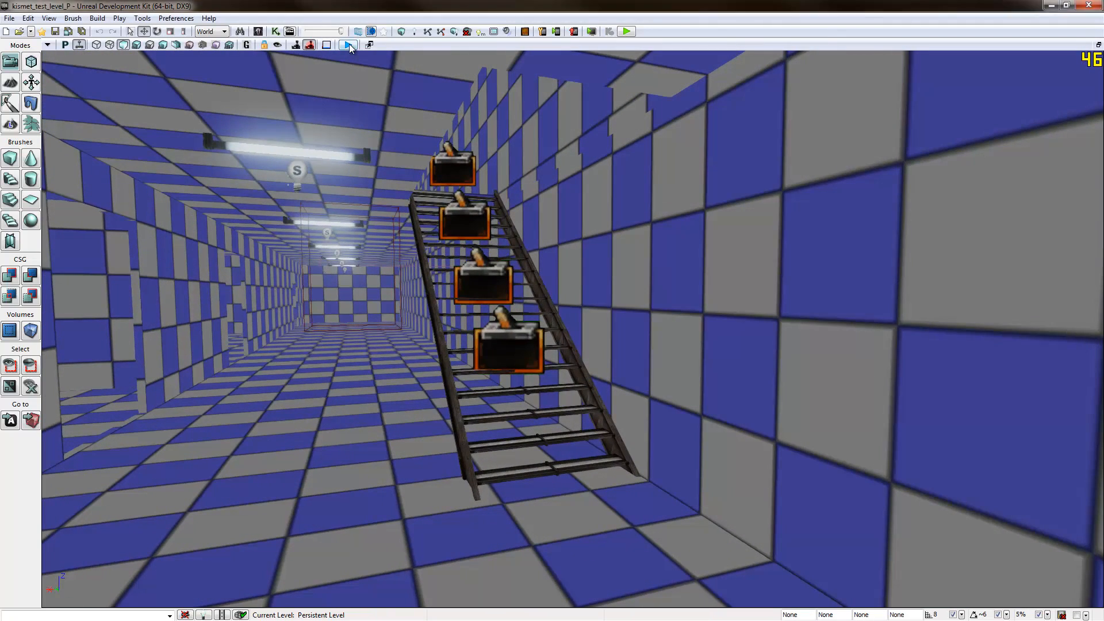
- Preview the finished level, locate the S_HU_Floors_SM_FireEscape_Stairs mesh, and set grid snapping to 32
click(625, 31)
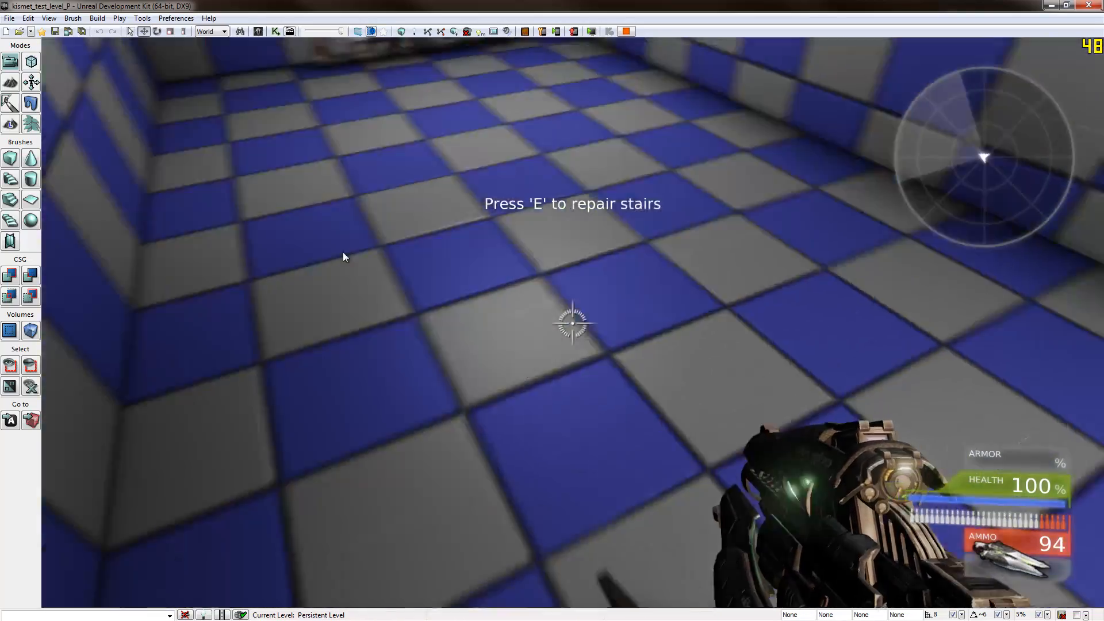
key(e)
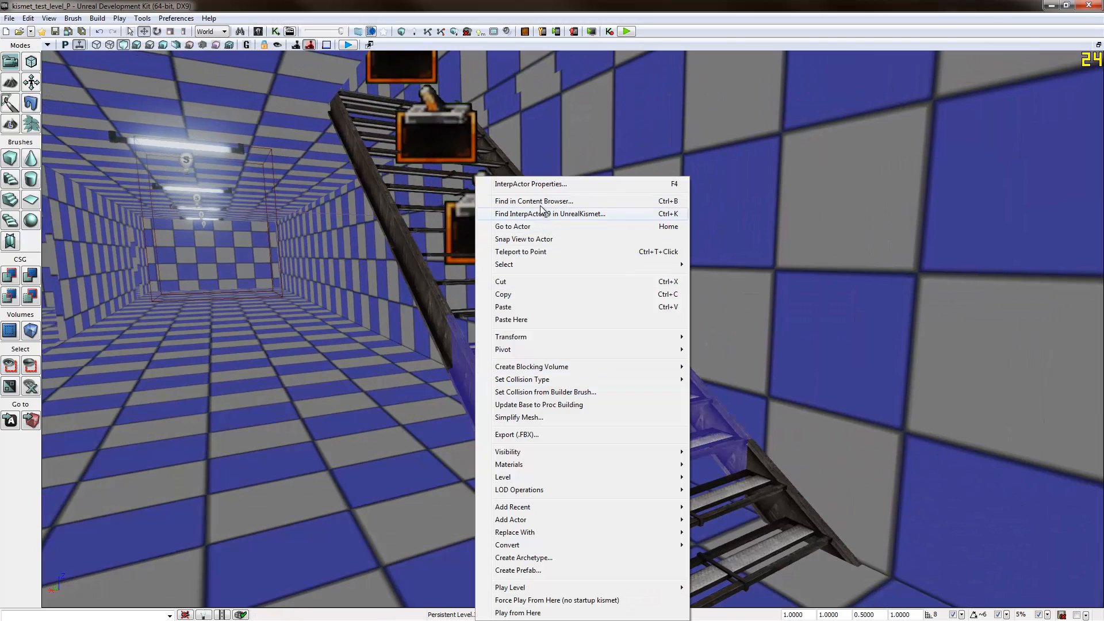
click(533, 201)
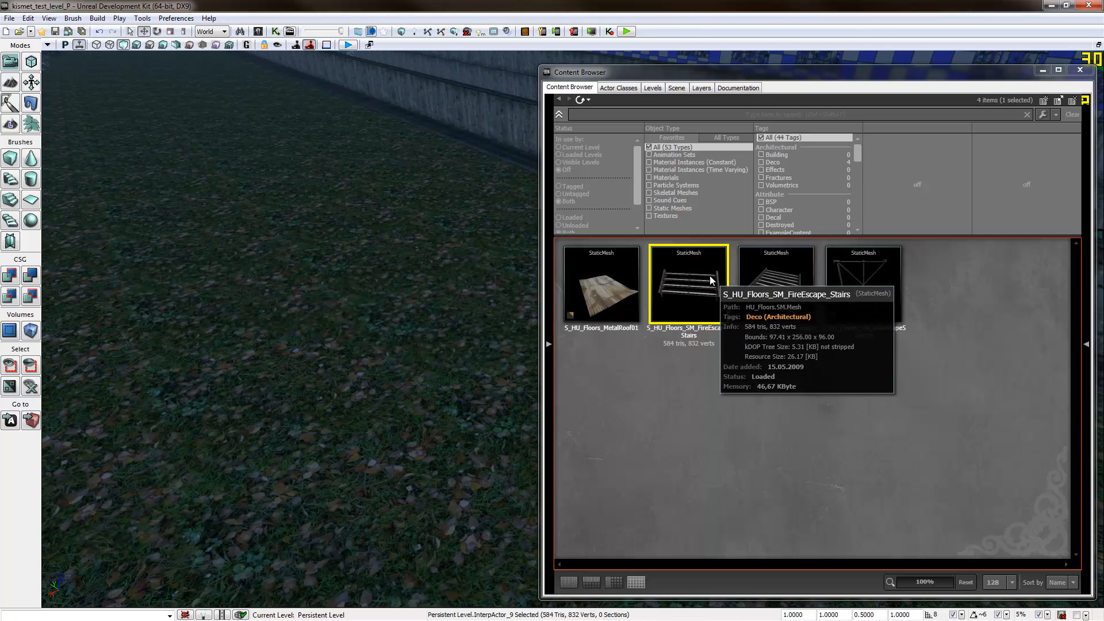
click(932, 614)
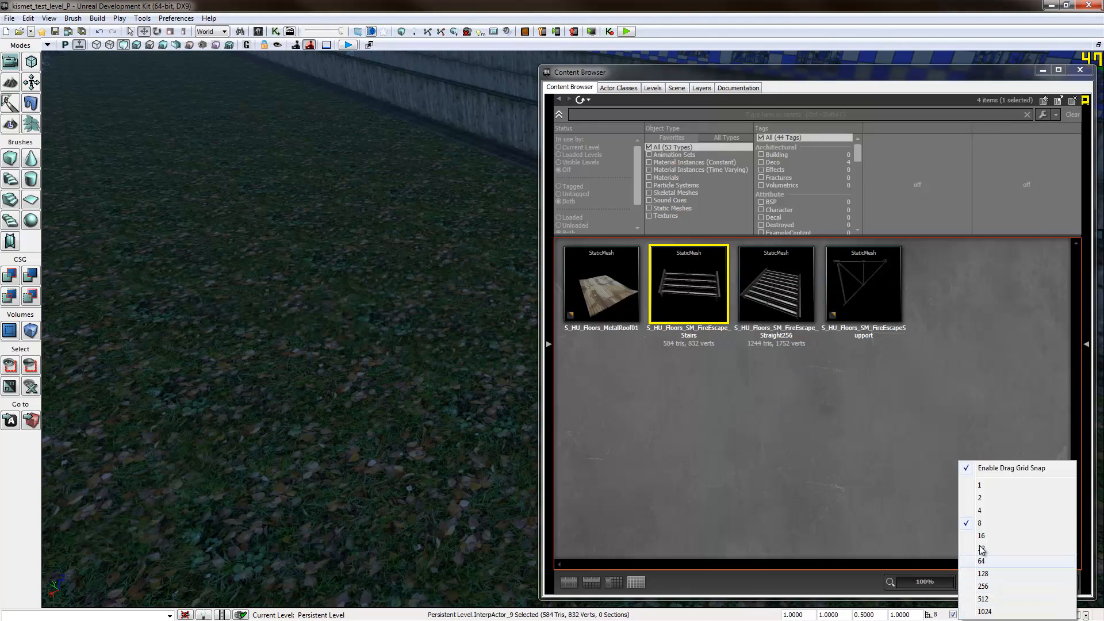
click(982, 573)
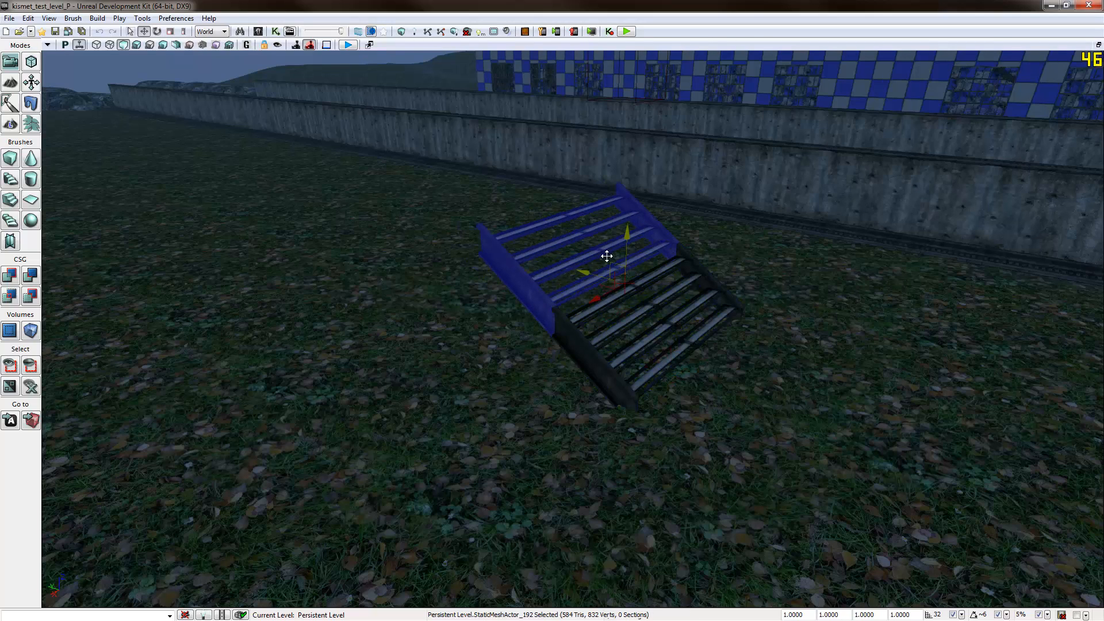
- Move the stairs, platform and wall meshes into position to form the raised fire-escape walkway
drag(607, 256, 538, 194)
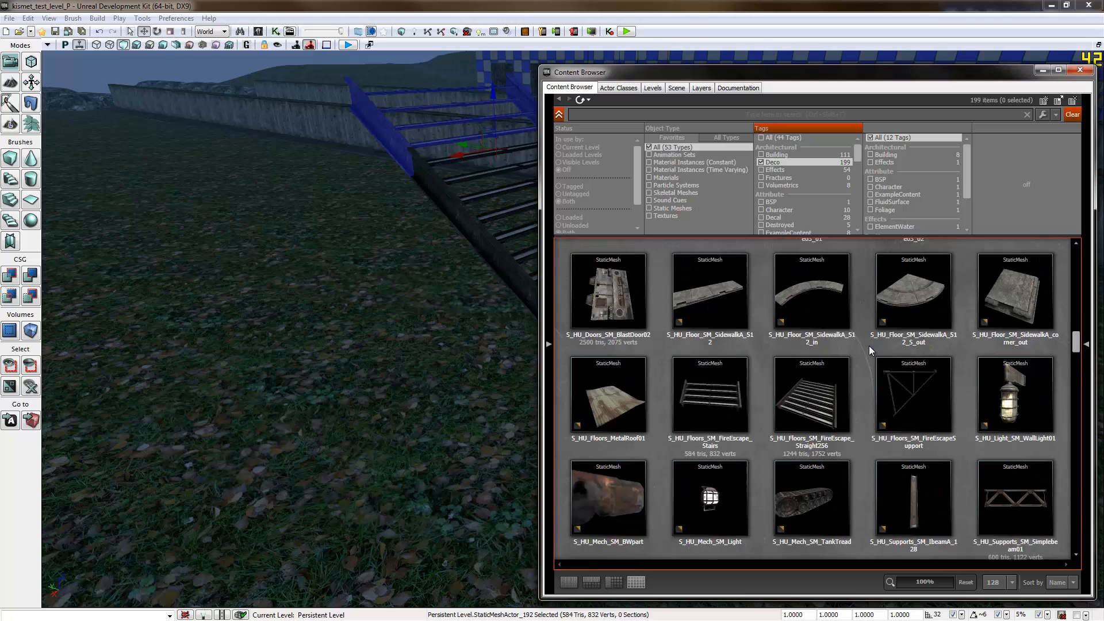
scroll(down, 3)
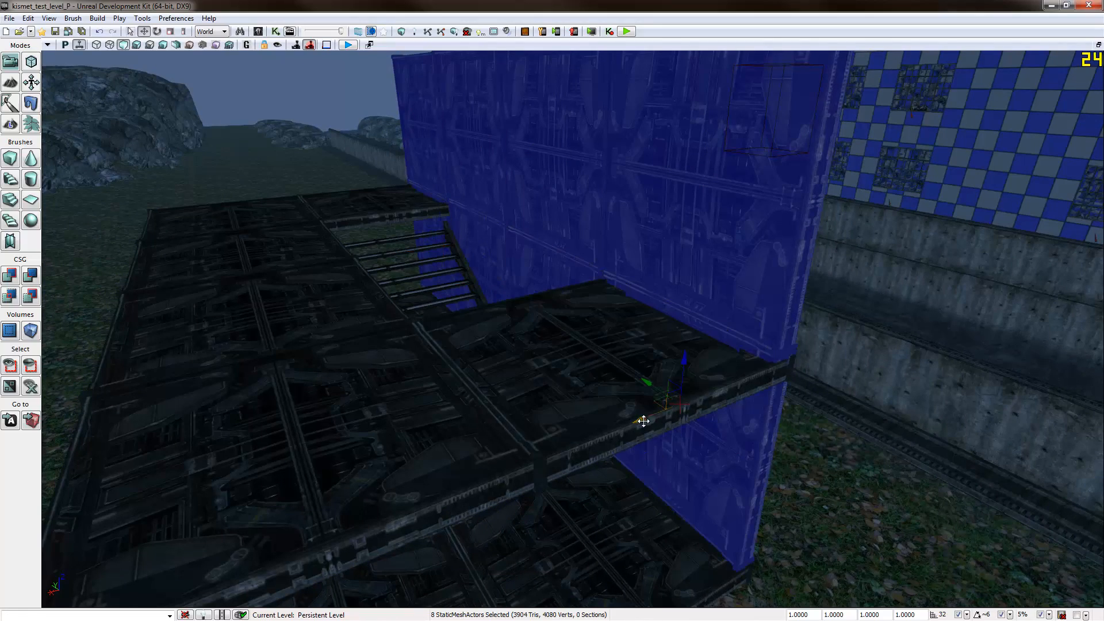
- Orbit around the fire escape and switch grid snapping to 8 units
drag(644, 421, 637, 426)
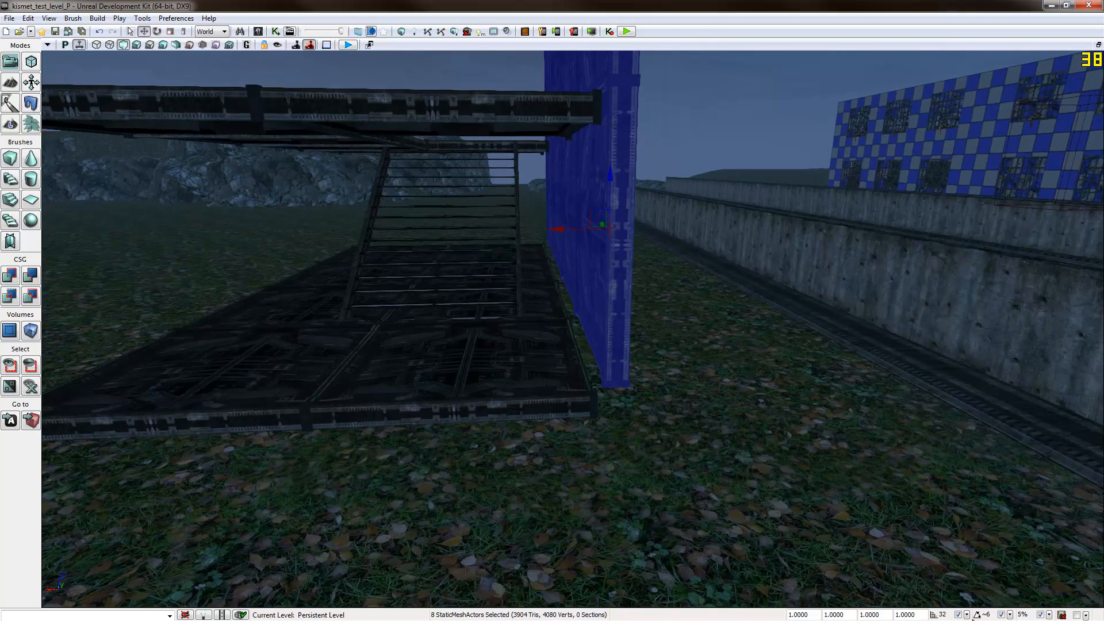
click(941, 614)
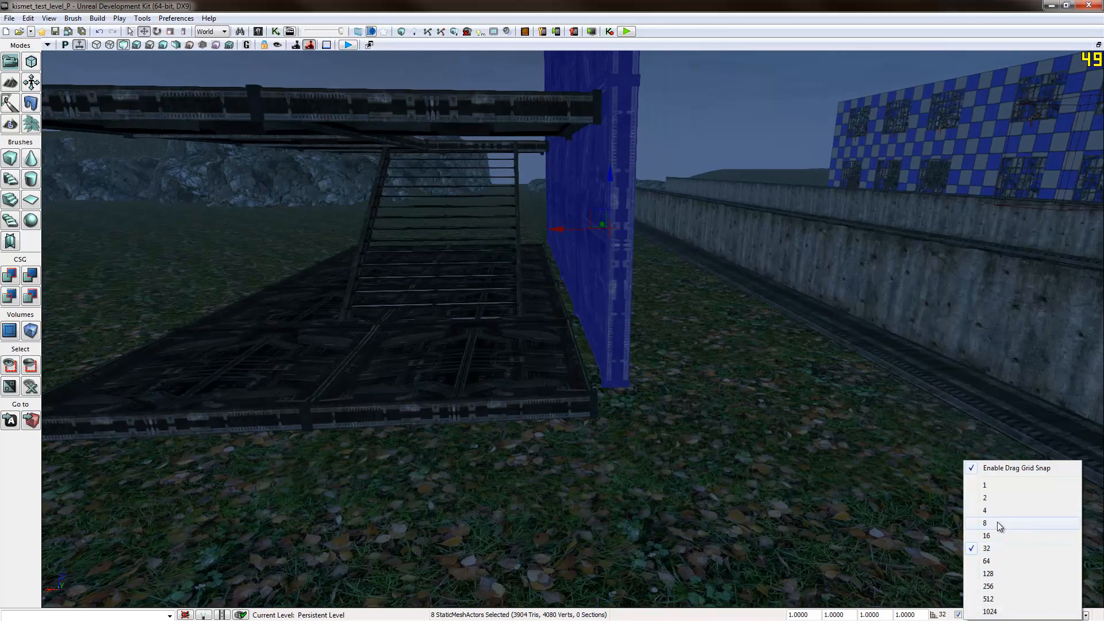
click(984, 522)
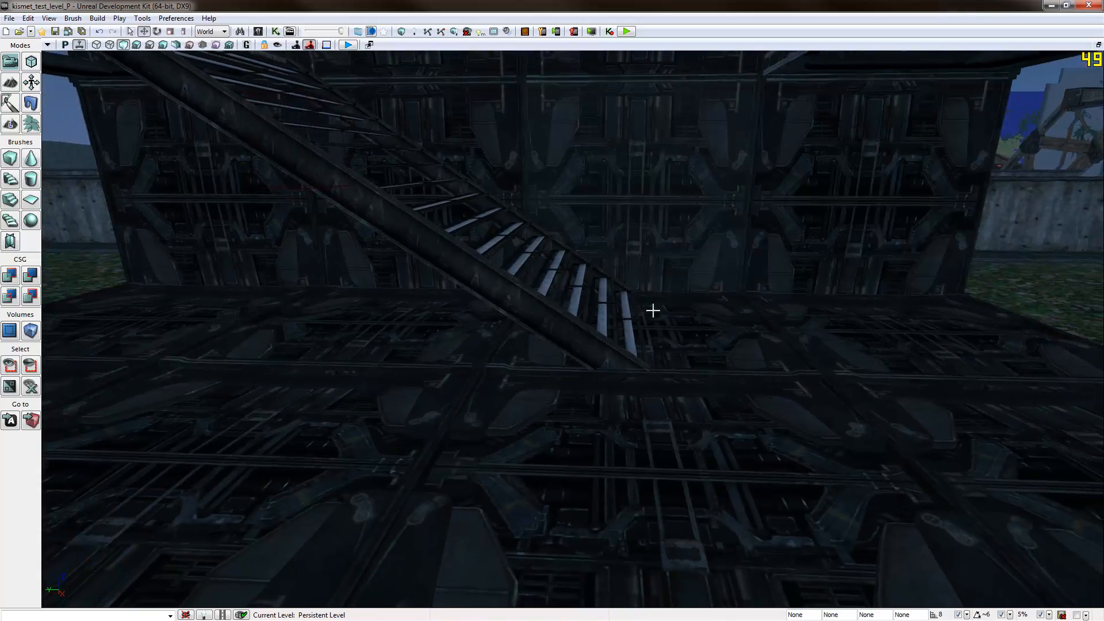
- Fly the view inside the fire escape to bring the four stair flights into view
drag(652, 310, 563, 292)
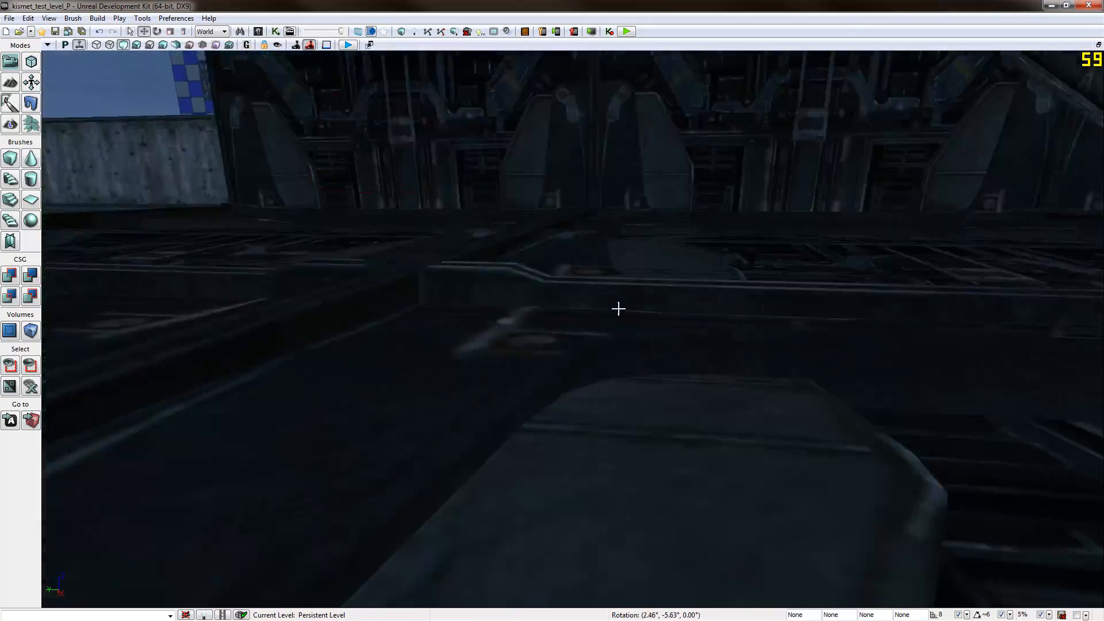
drag(618, 308, 627, 329)
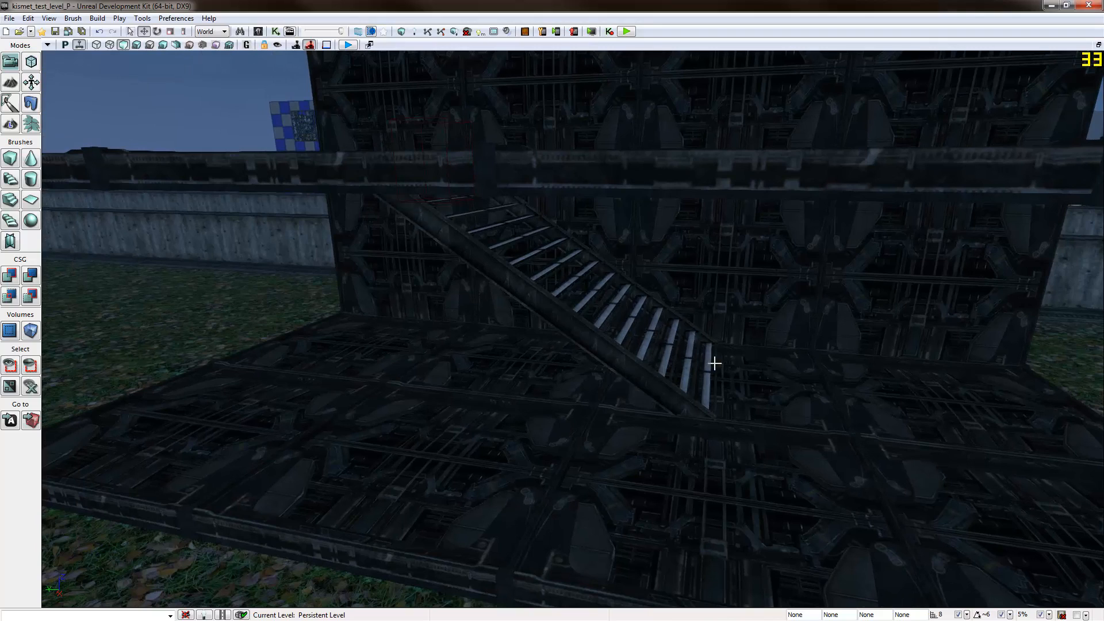
drag(715, 364, 639, 355)
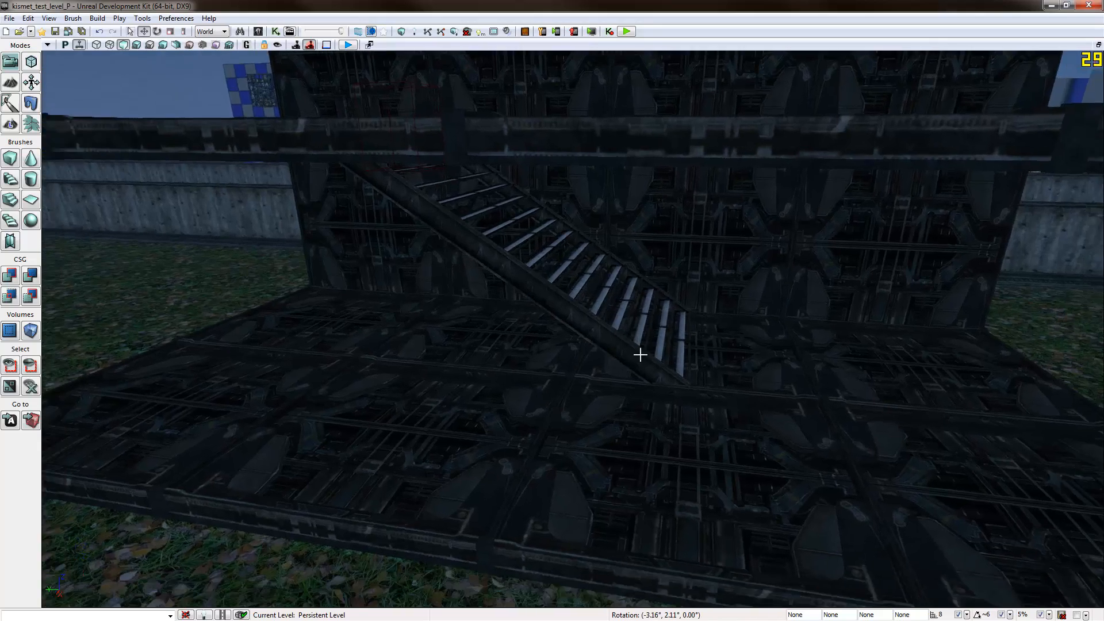
drag(639, 355, 558, 325)
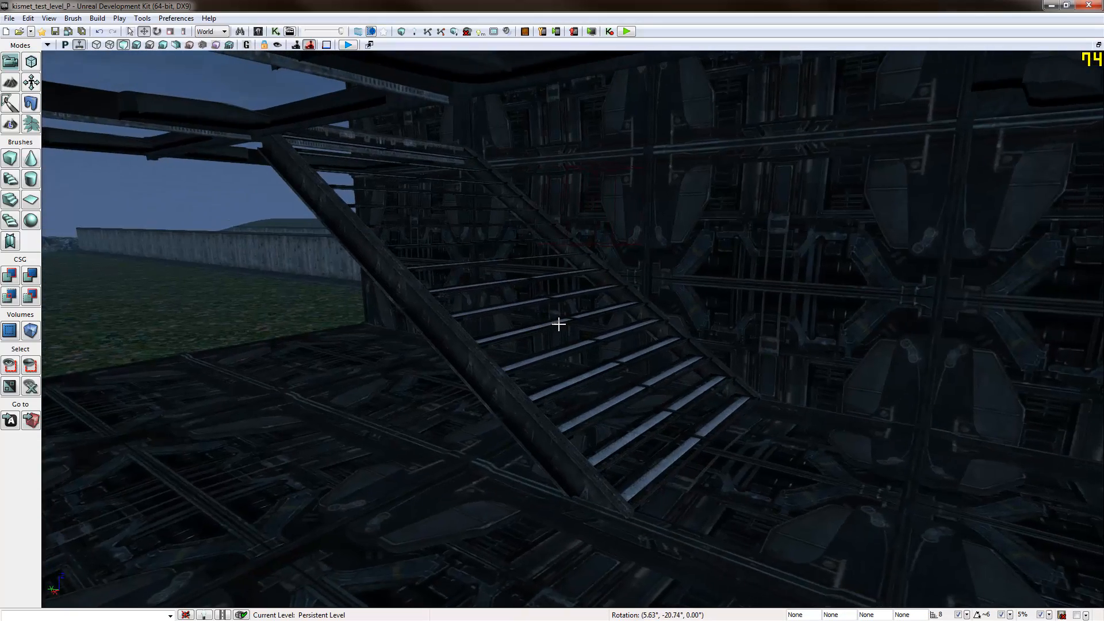
drag(559, 324, 612, 326)
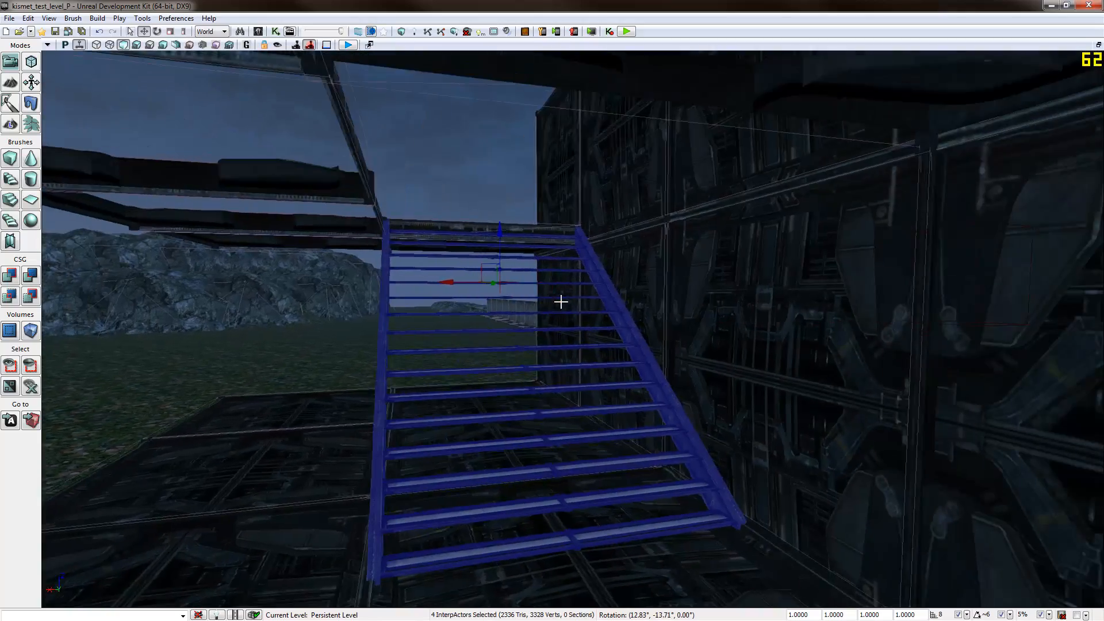
- Give the four stair InterpActors COLLIDE_BlockAll collision and orbit to inspect them
drag(561, 303, 589, 318)
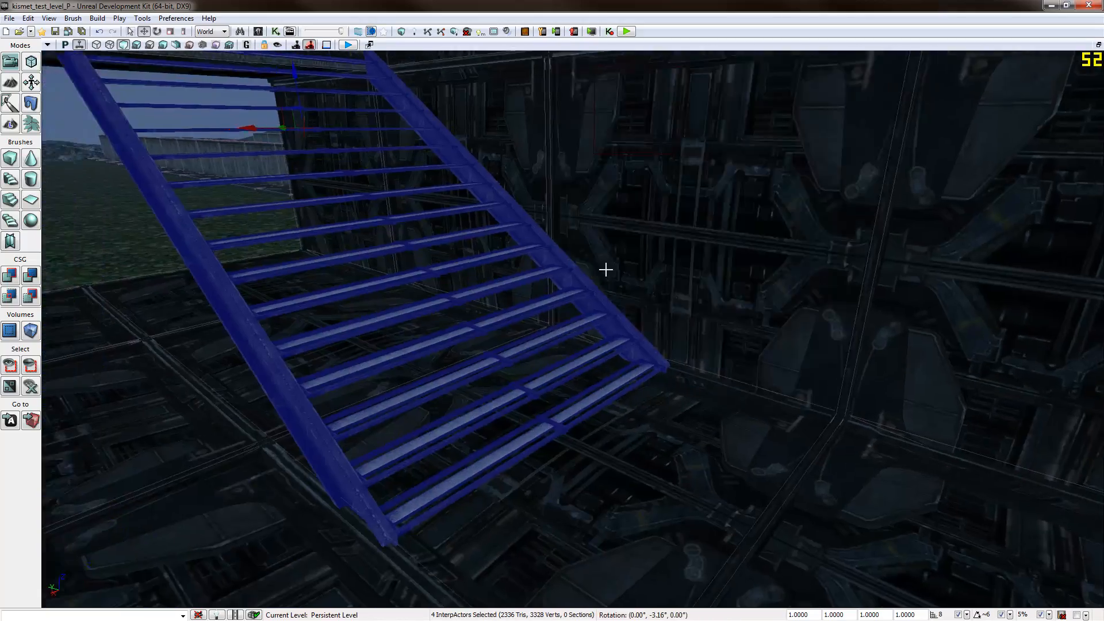
drag(606, 270, 651, 216)
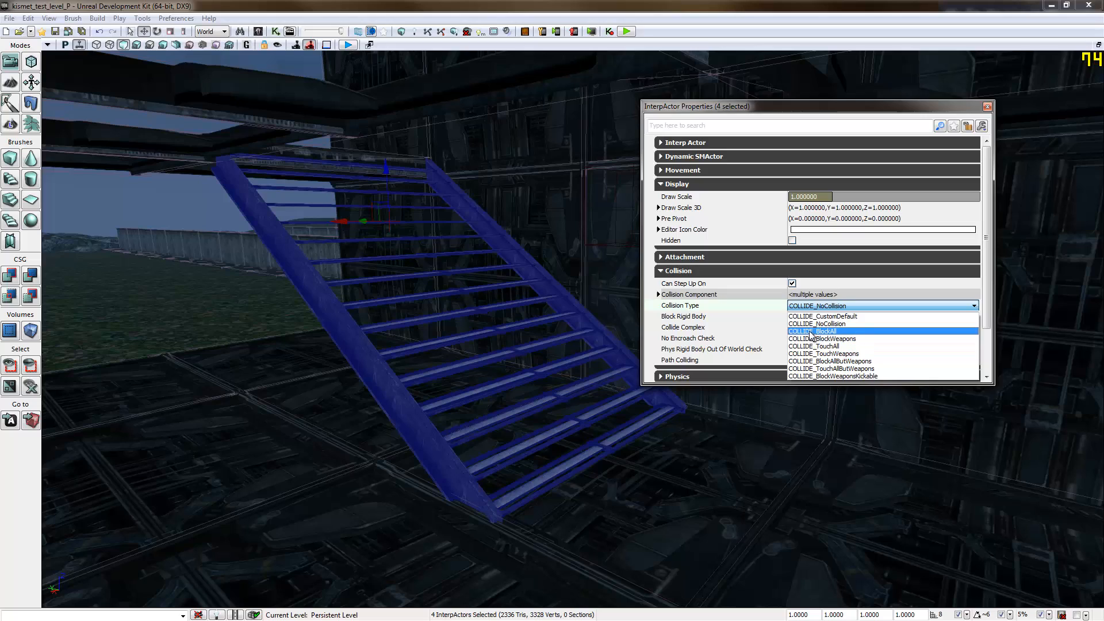
click(814, 331)
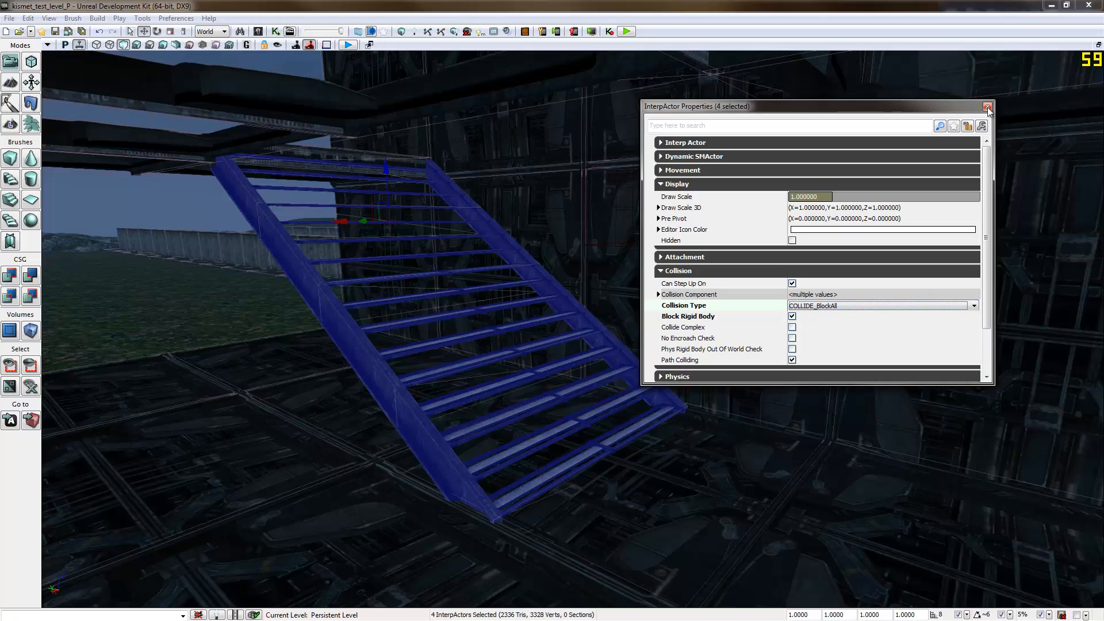
click(988, 106)
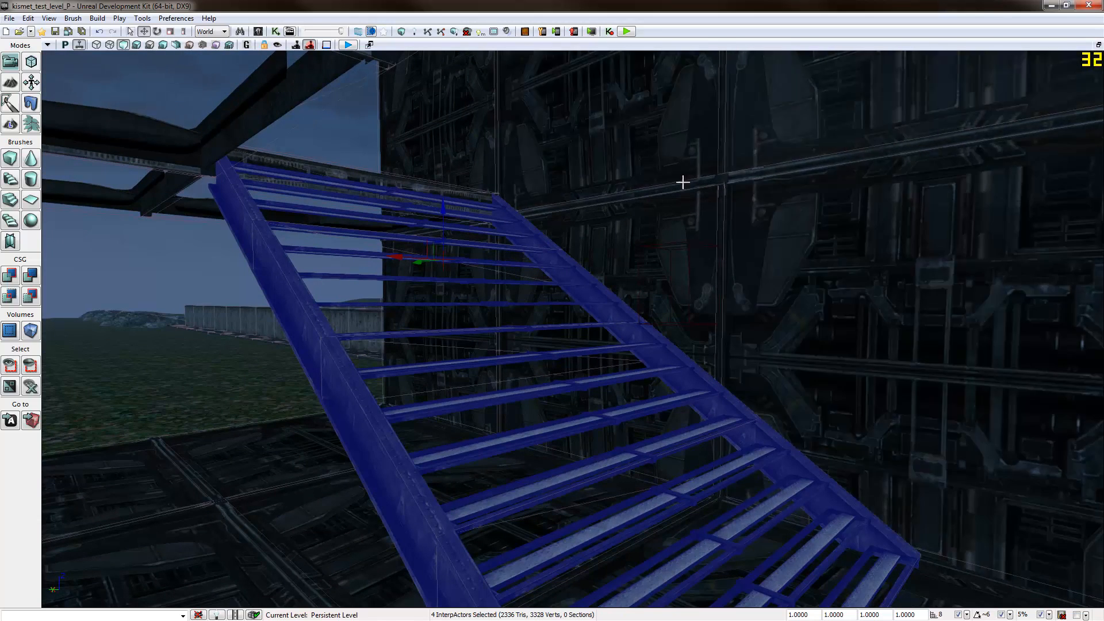
drag(681, 183, 739, 336)
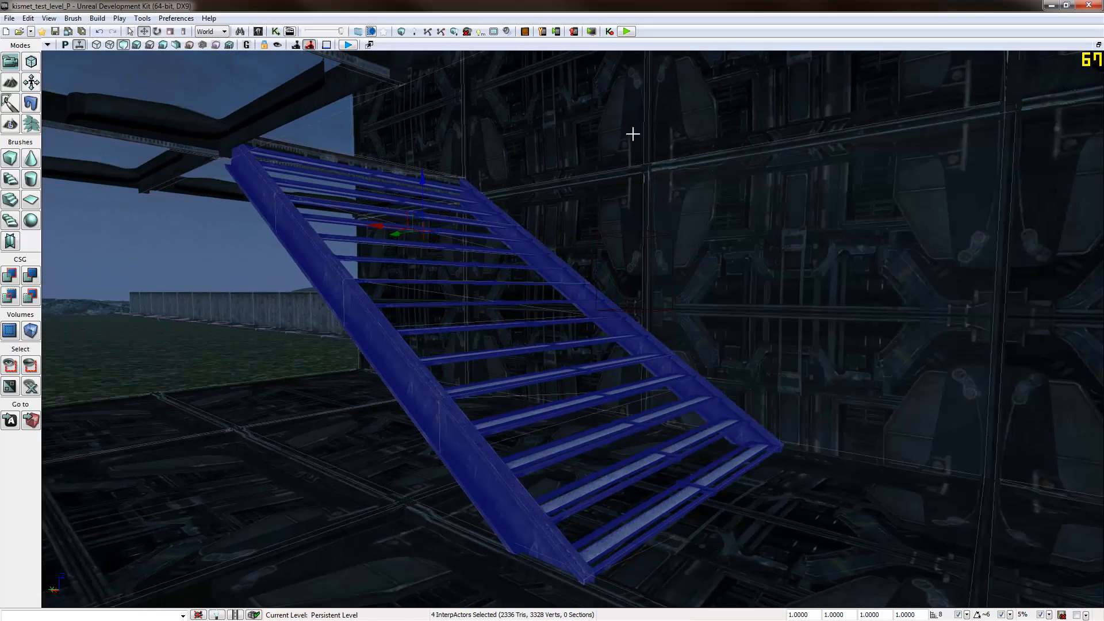
drag(631, 134, 655, 213)
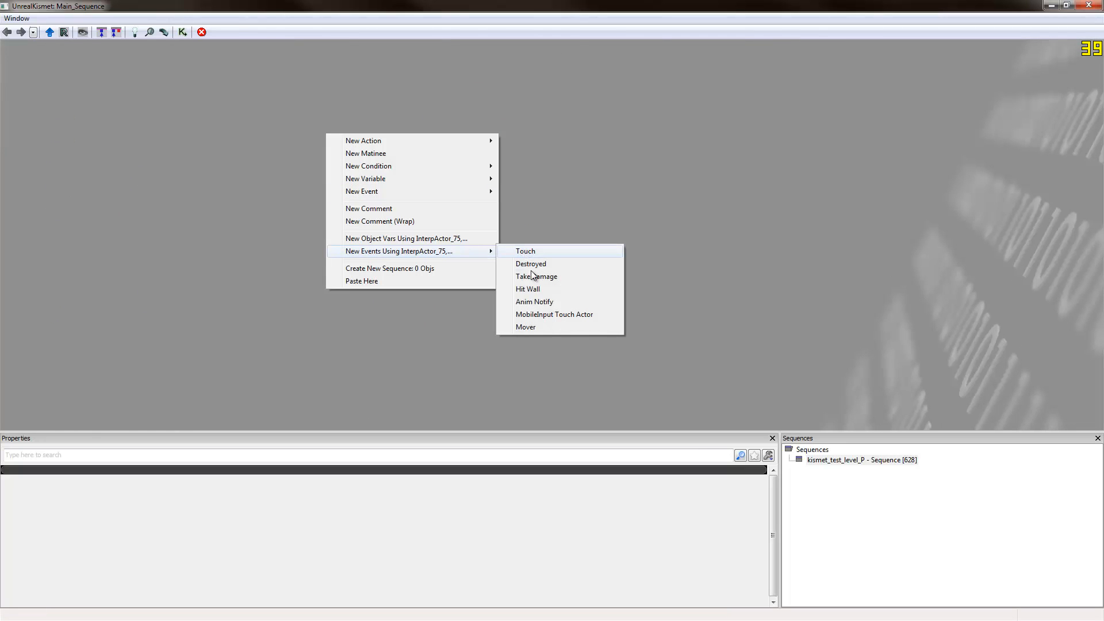
mouse_move(347, 251)
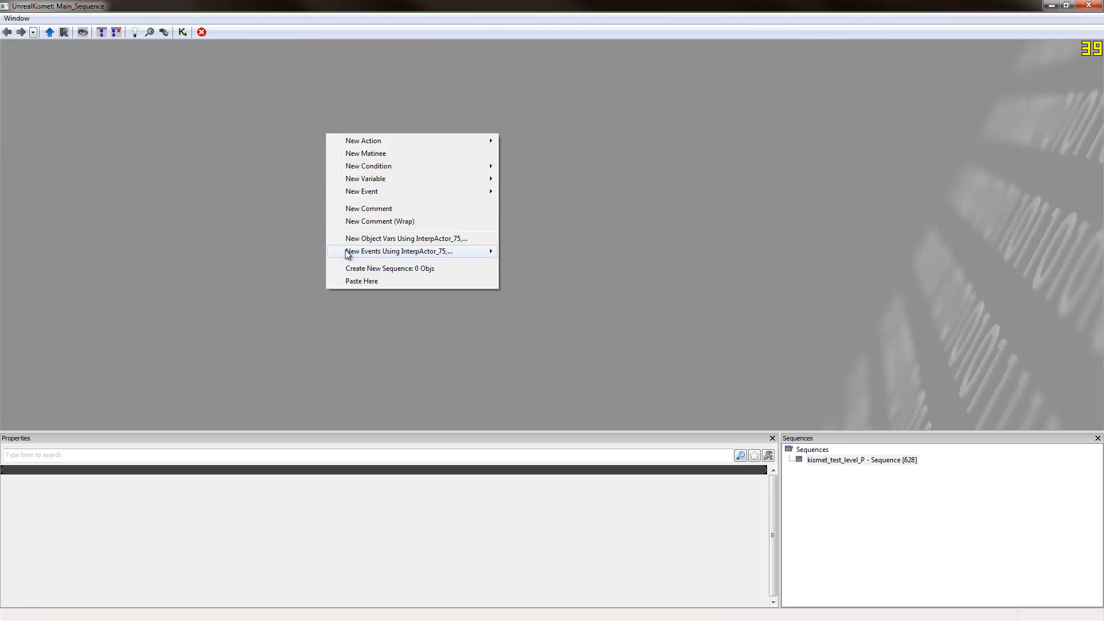
mouse_move(408, 251)
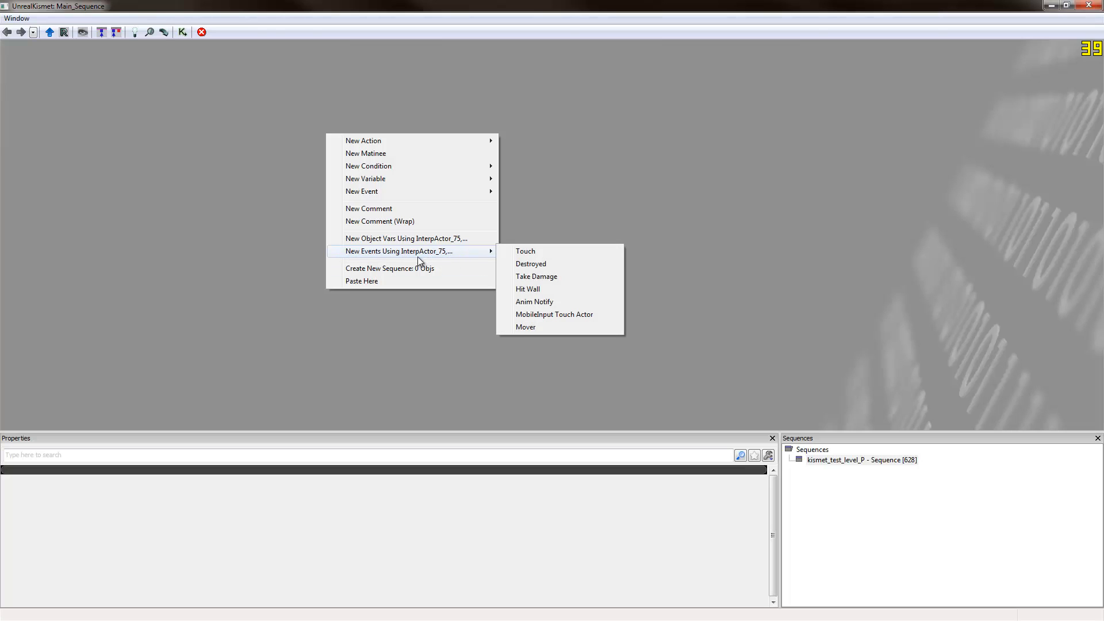
mouse_move(553, 289)
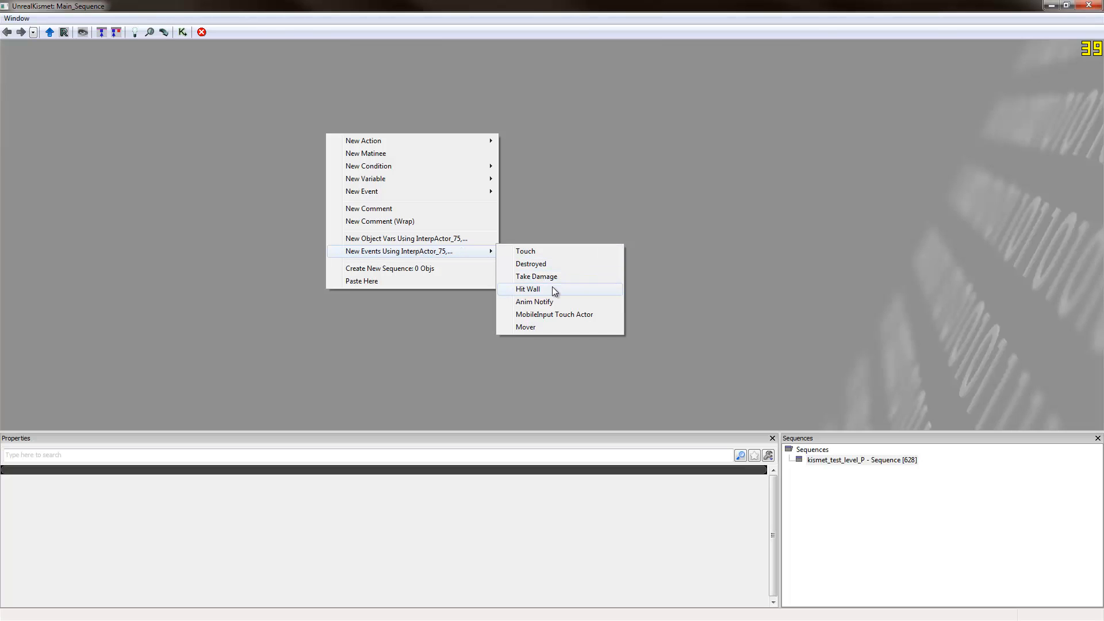
- Add Take Damage events for InterpActor_74, _75, _76 and _77 in Kismet
click(537, 276)
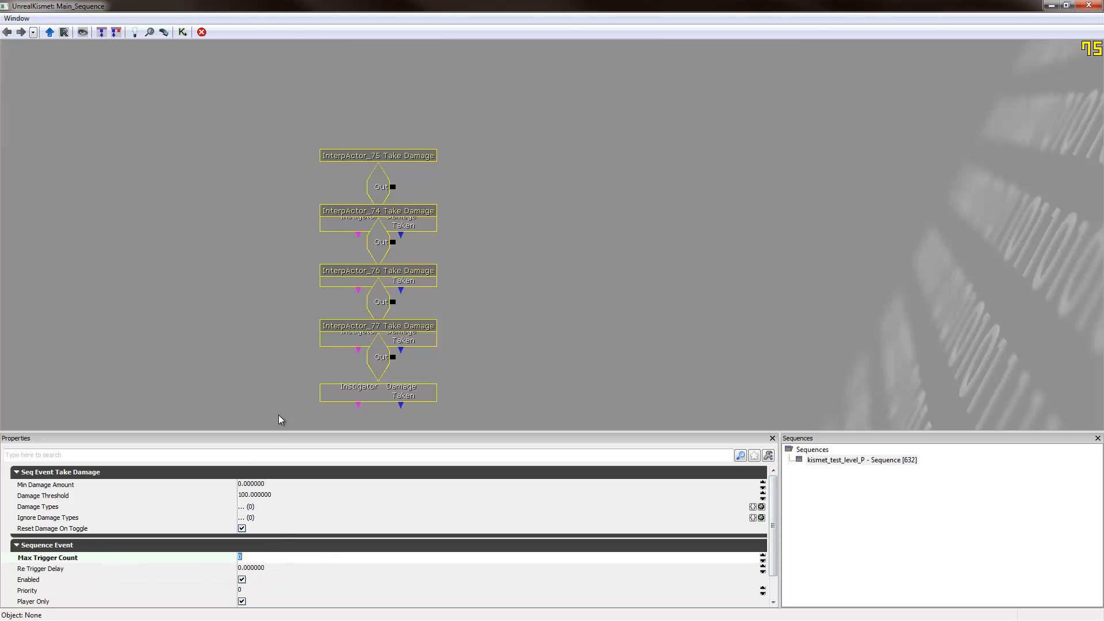
mouse_move(496, 314)
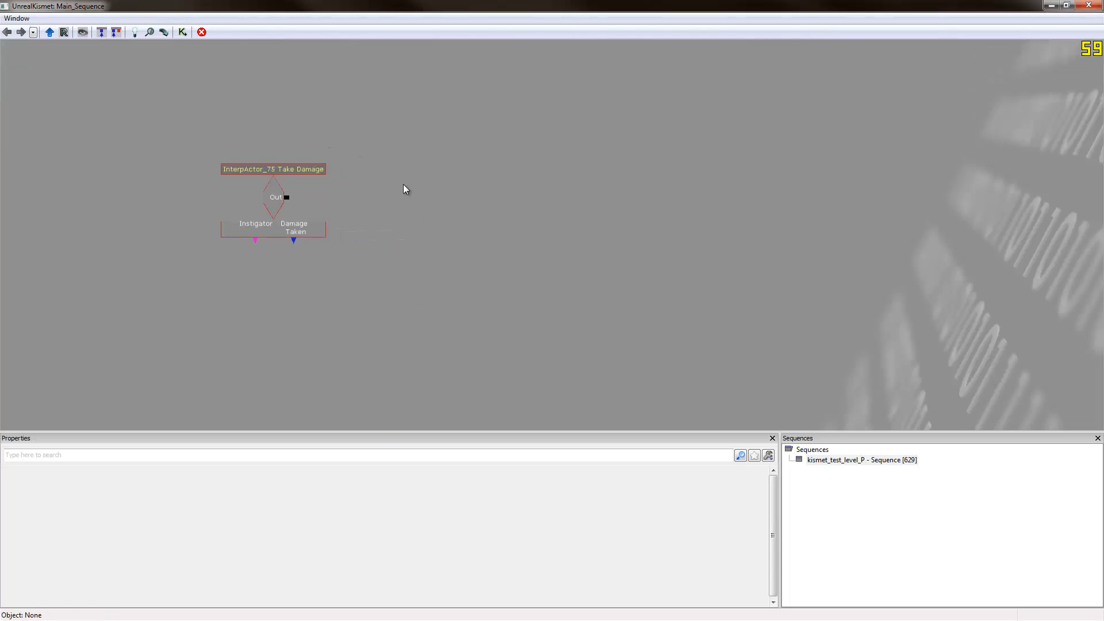
- Add a Toggle Hidden action and wire InterpActor_75's Take Damage Out to its Hide input
right_click(404, 189)
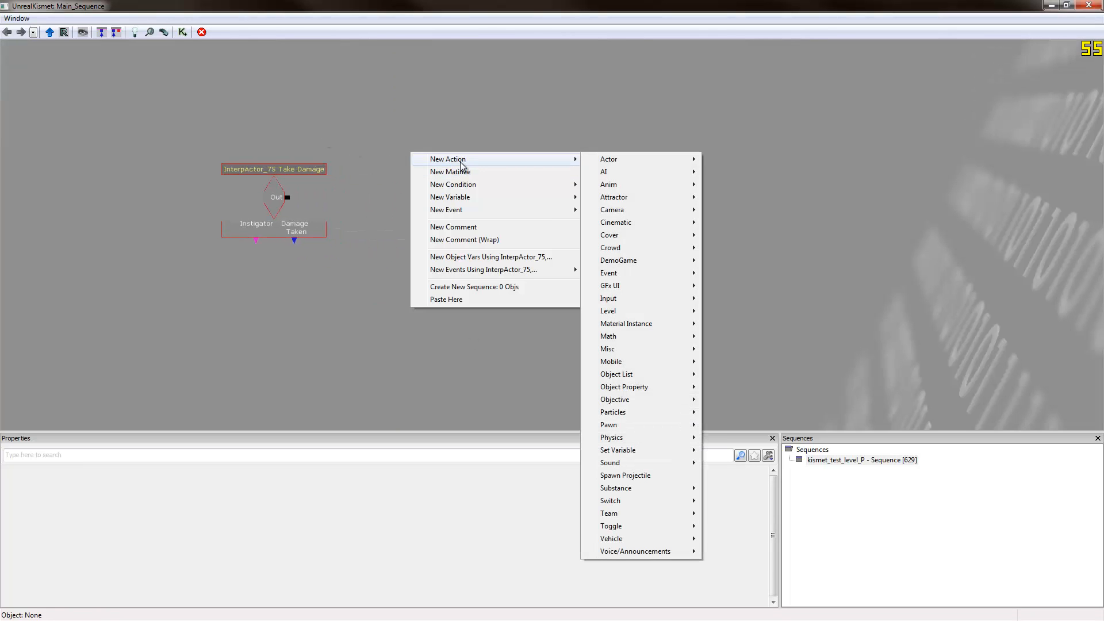
mouse_move(608, 158)
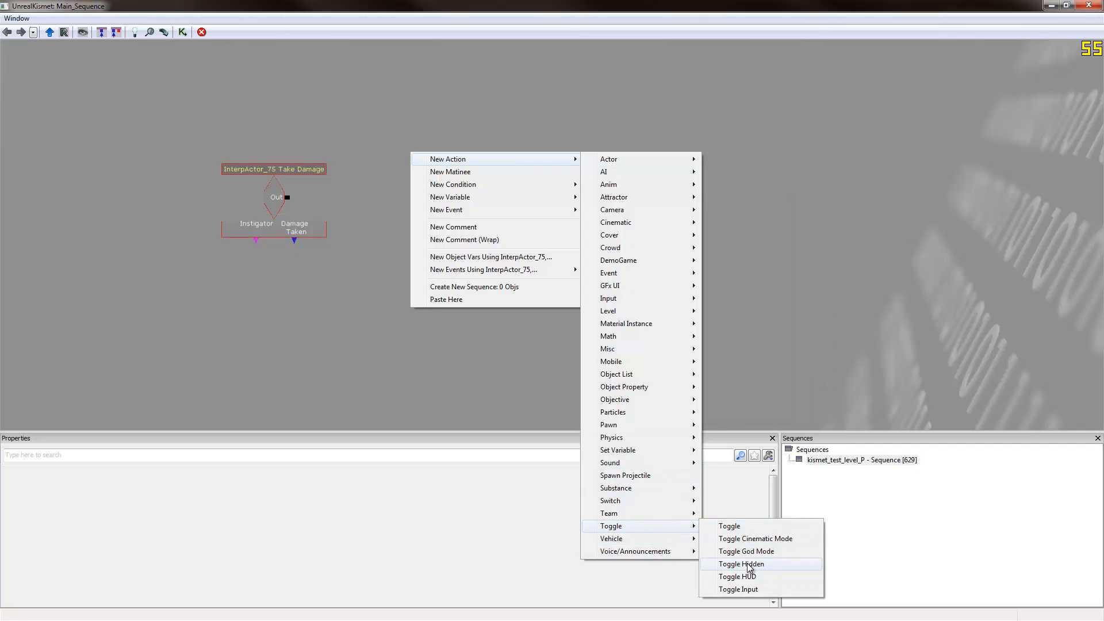
click(739, 564)
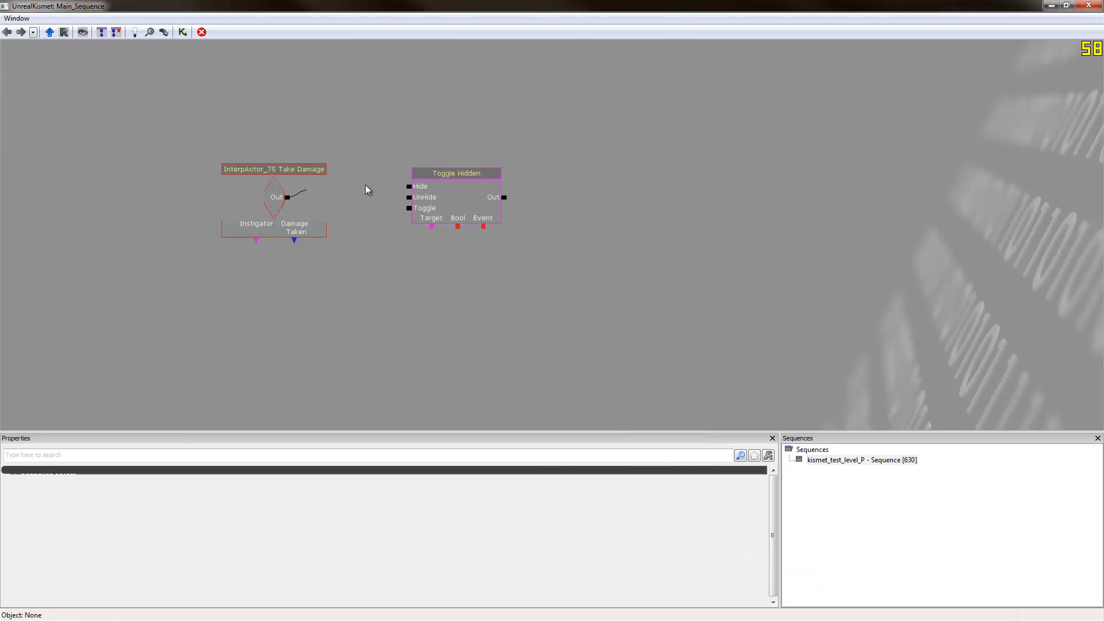
drag(288, 197, 409, 186)
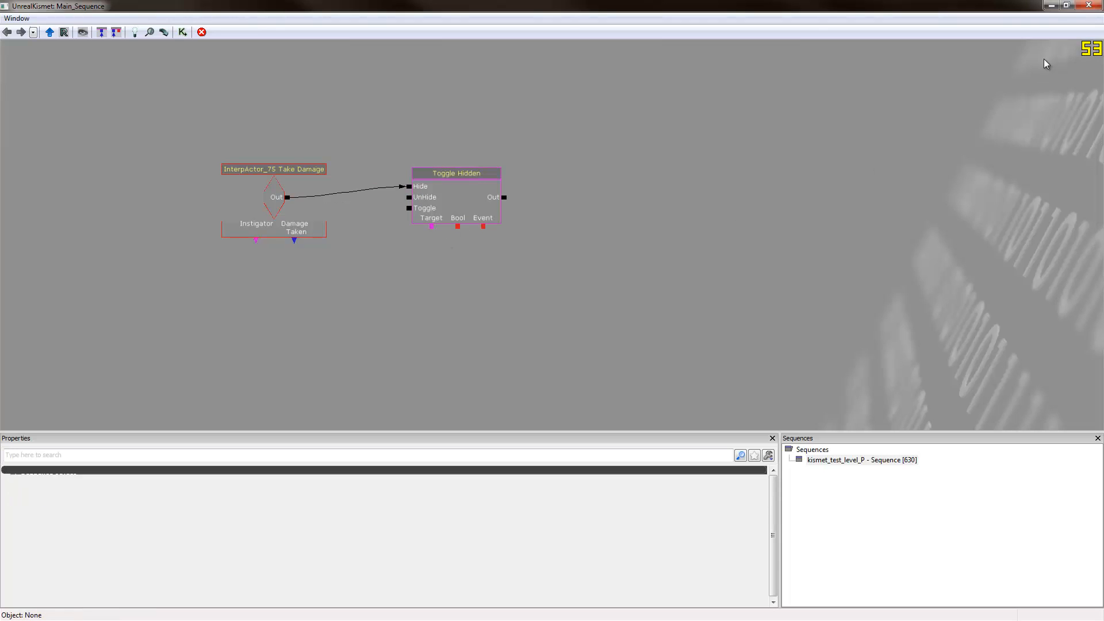
right_click(415, 288)
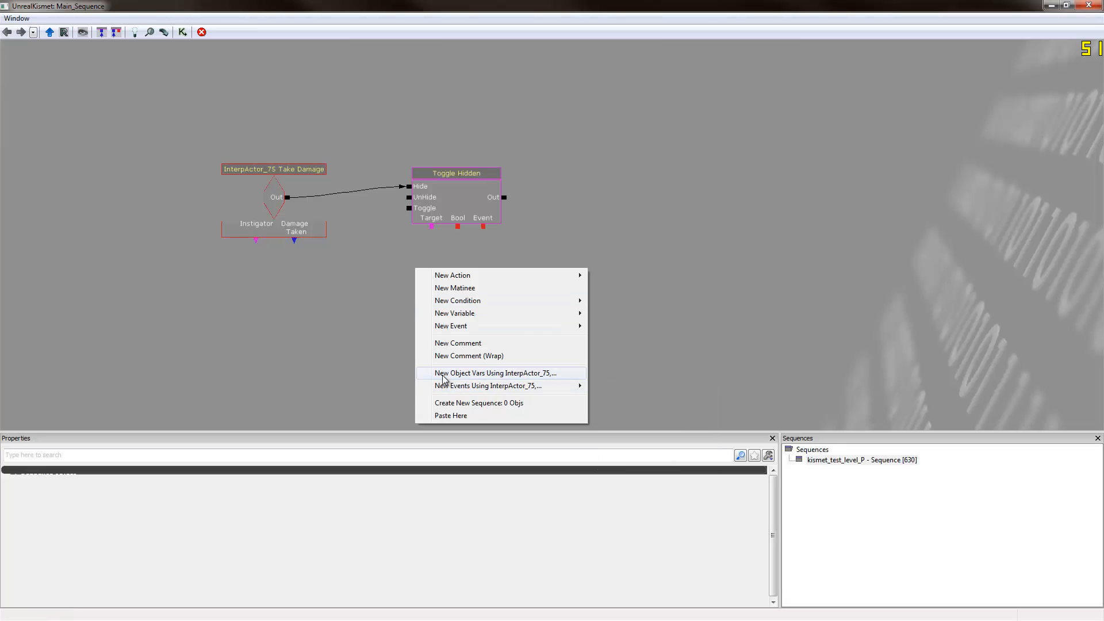
- Add an InterpActor_75 object variable to the Kismet sequence
click(494, 373)
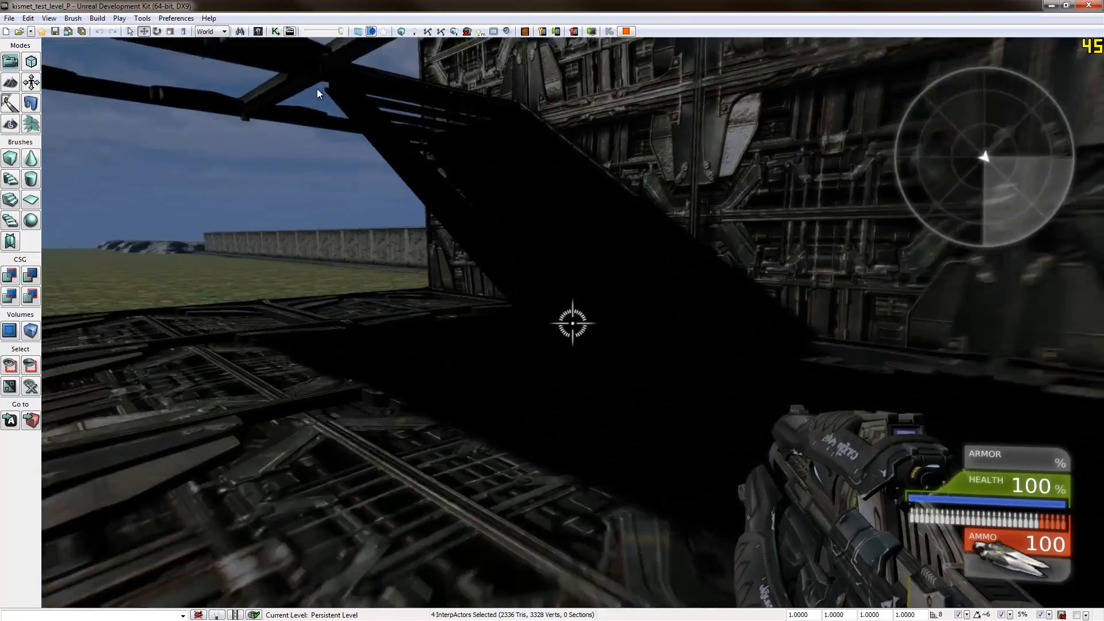
- Shoot the fire-escape stairs during the playtest to check that they hide
click(571, 323)
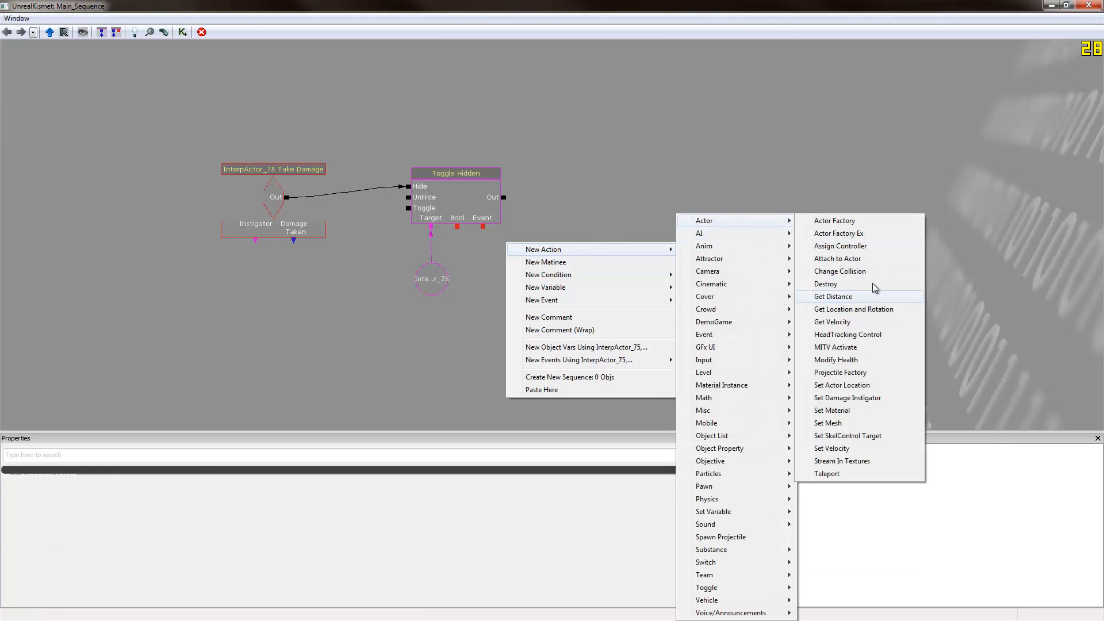
- Add a Change Collision action on InterpActor_75 damage, targeting the stairs, with collision options cleared
click(838, 271)
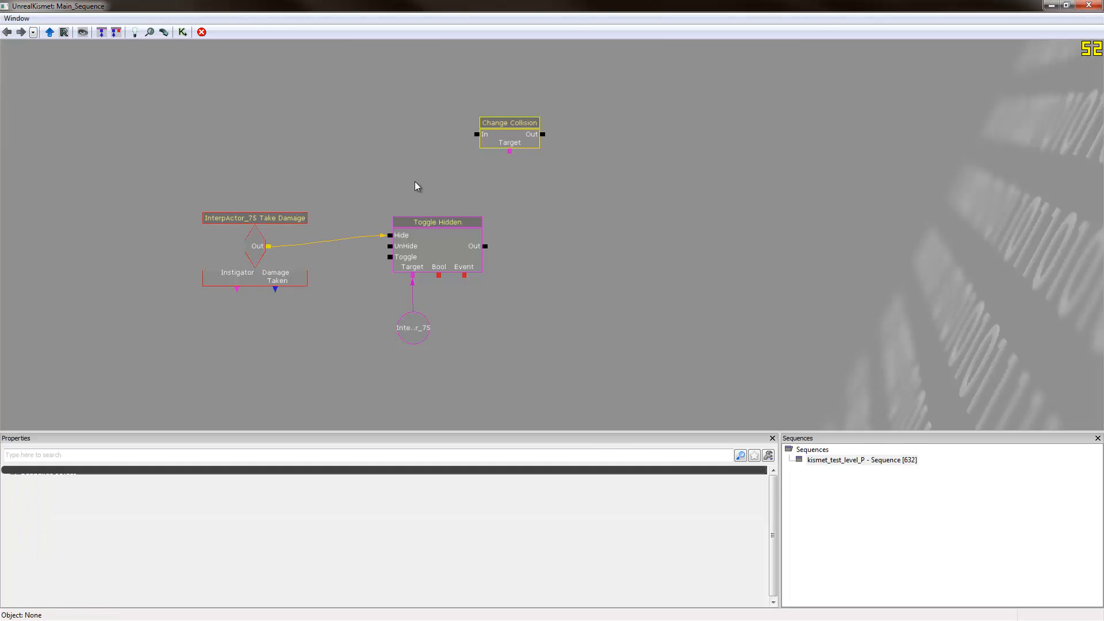
drag(269, 246, 477, 133)
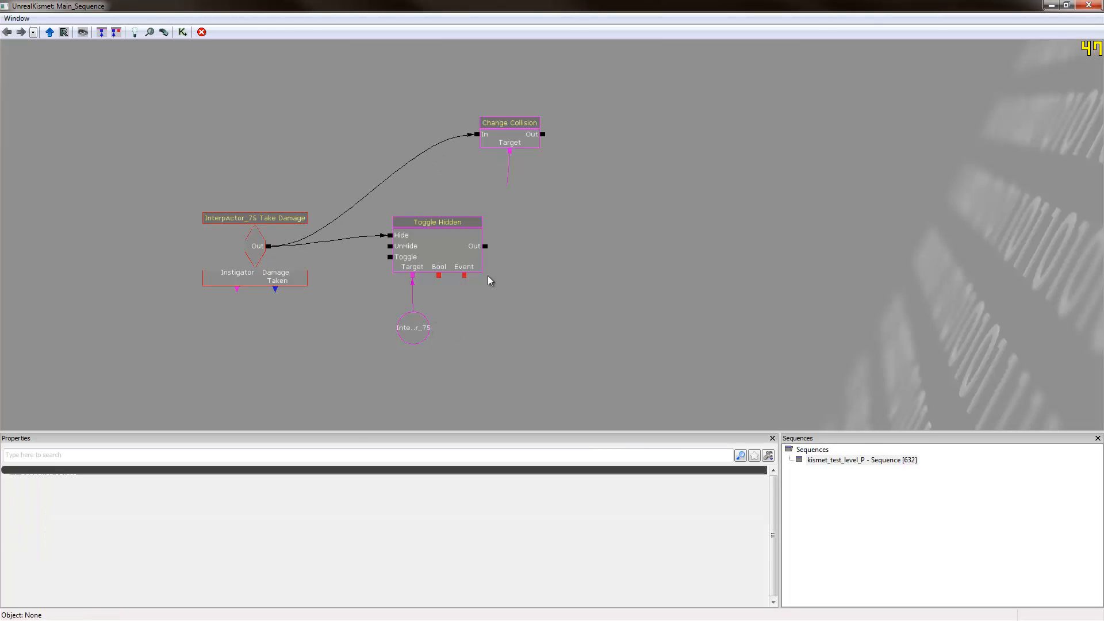
drag(508, 122, 577, 128)
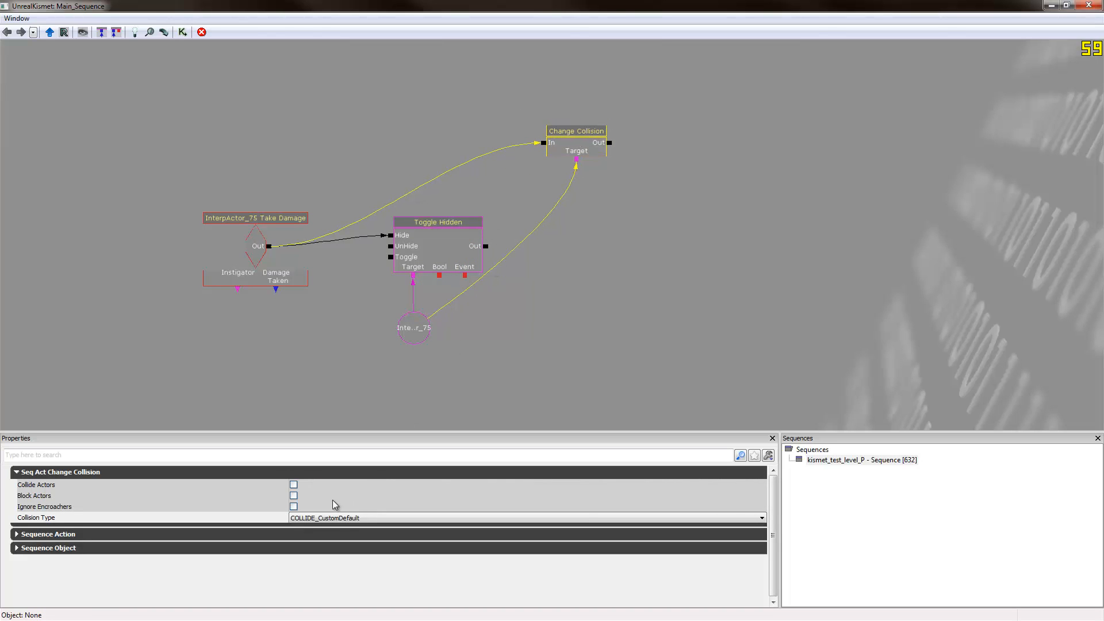
click(759, 517)
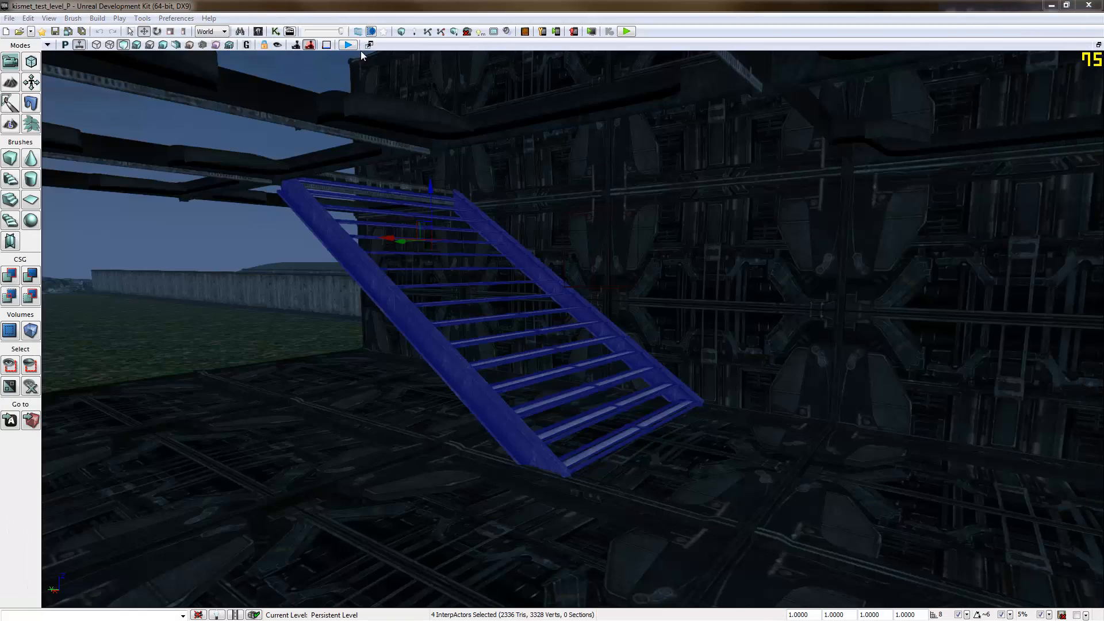
- Play-test the level and shoot the stairs to check the new collision change
click(347, 44)
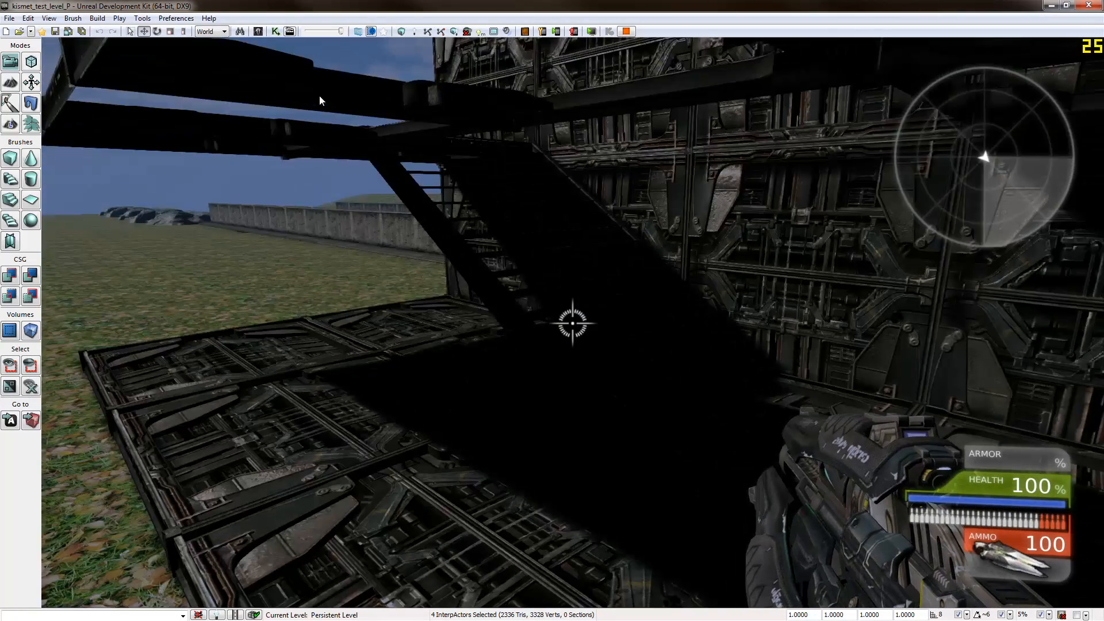
click(573, 324)
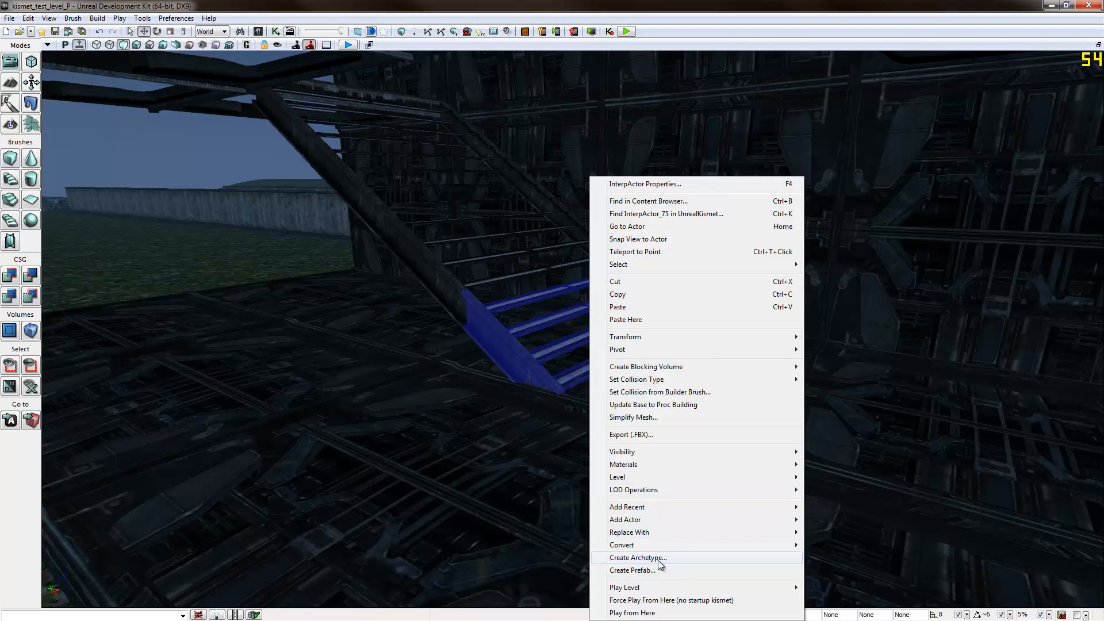
mouse_move(656, 533)
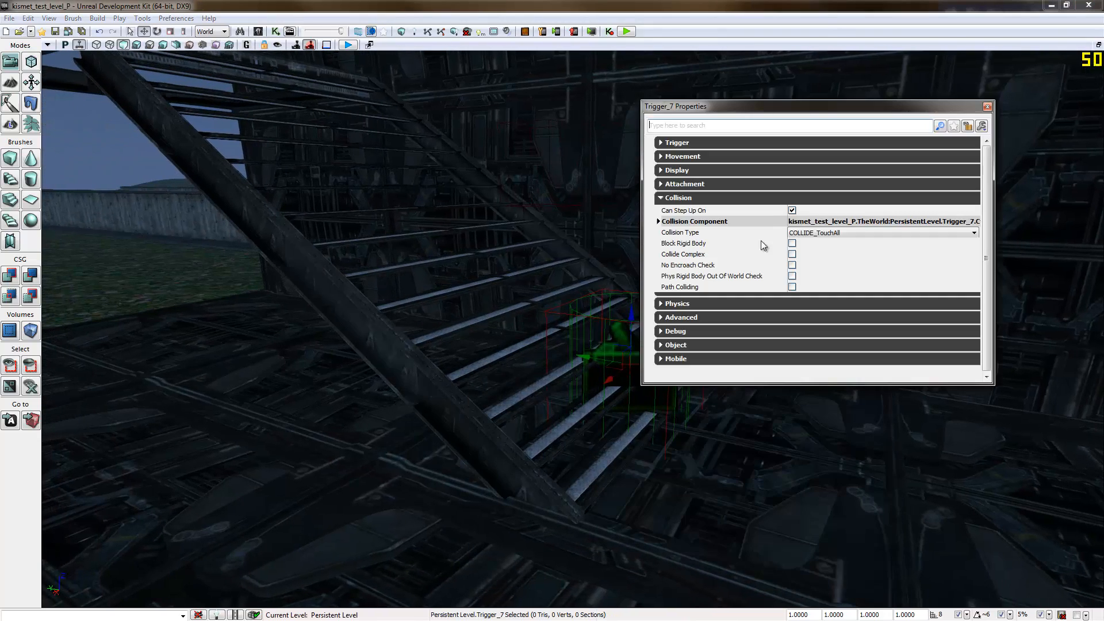
- Give Trigger_7 a collision radius of 100 and COLLIDE_NoCollision, then close its properties
click(676, 142)
text(100)
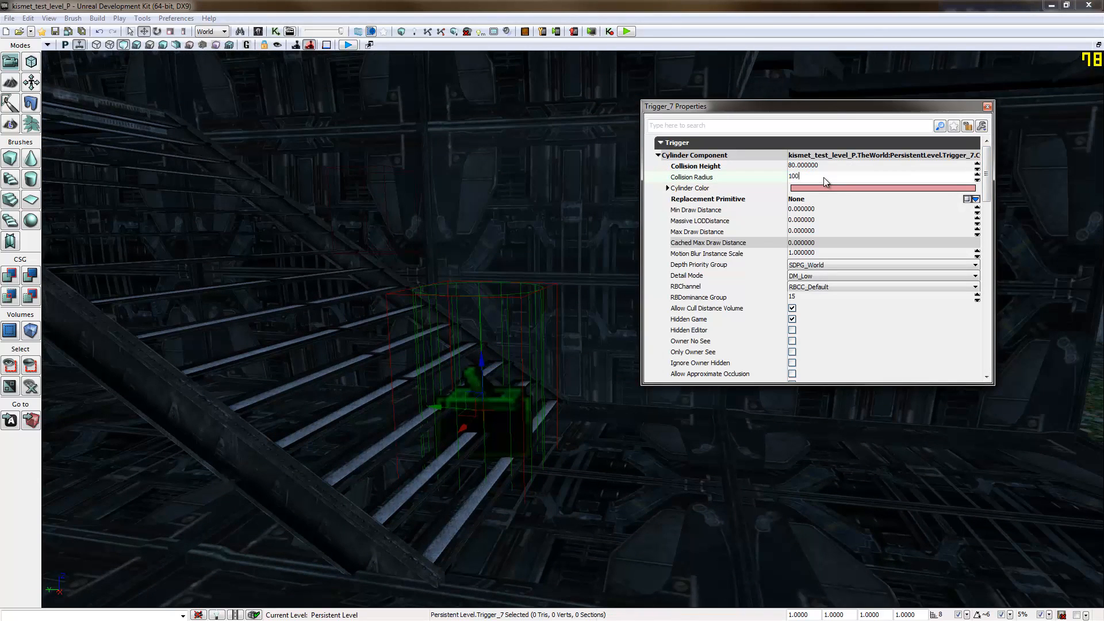
key(Enter)
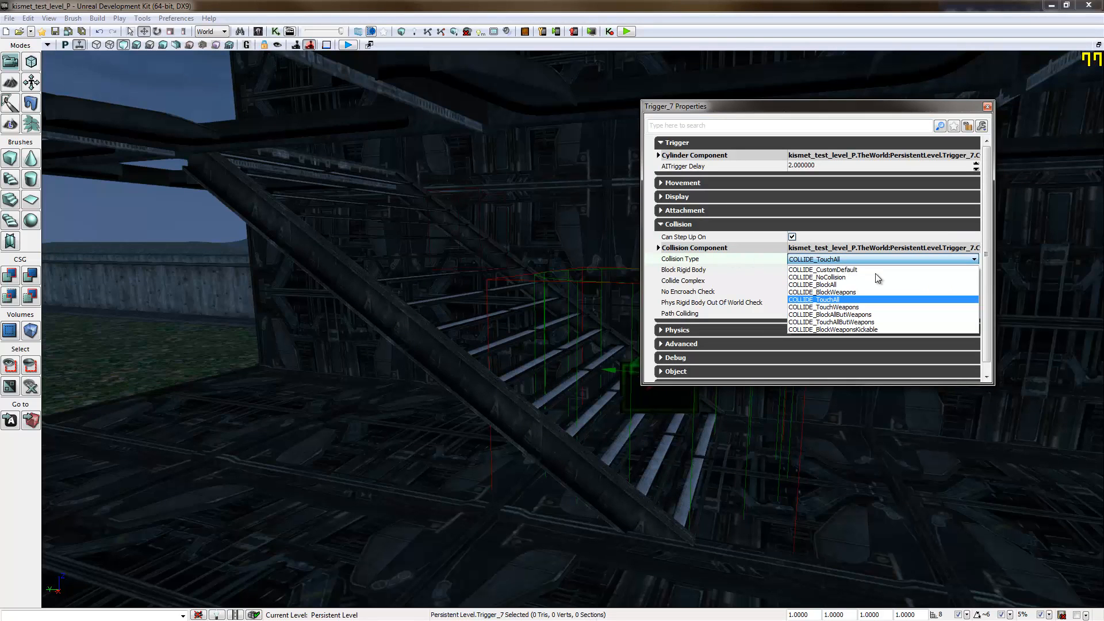
click(818, 276)
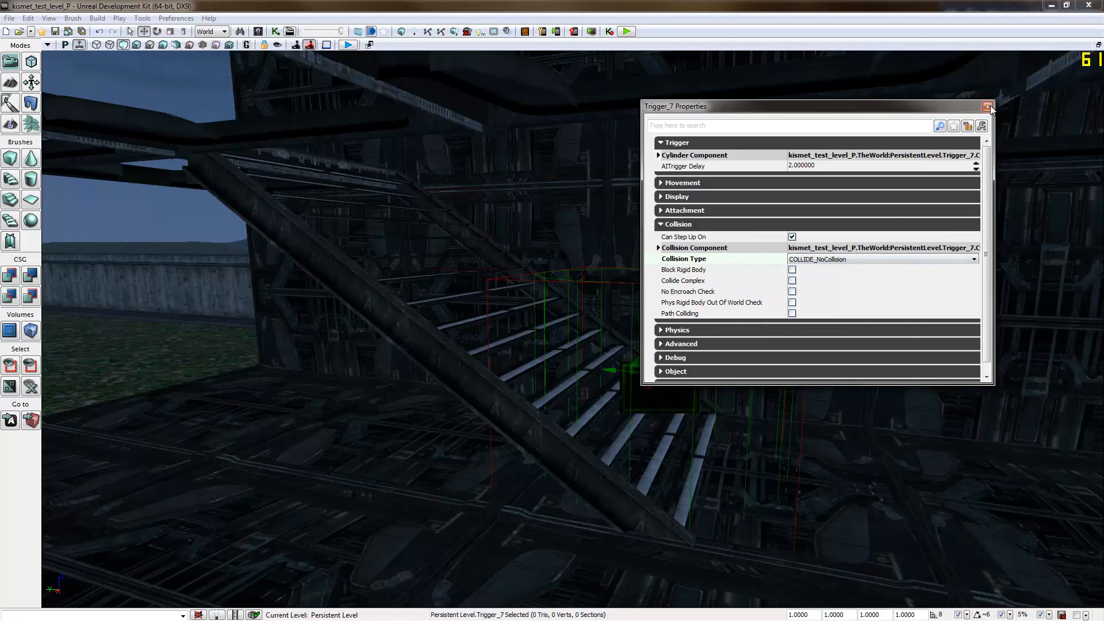
click(988, 107)
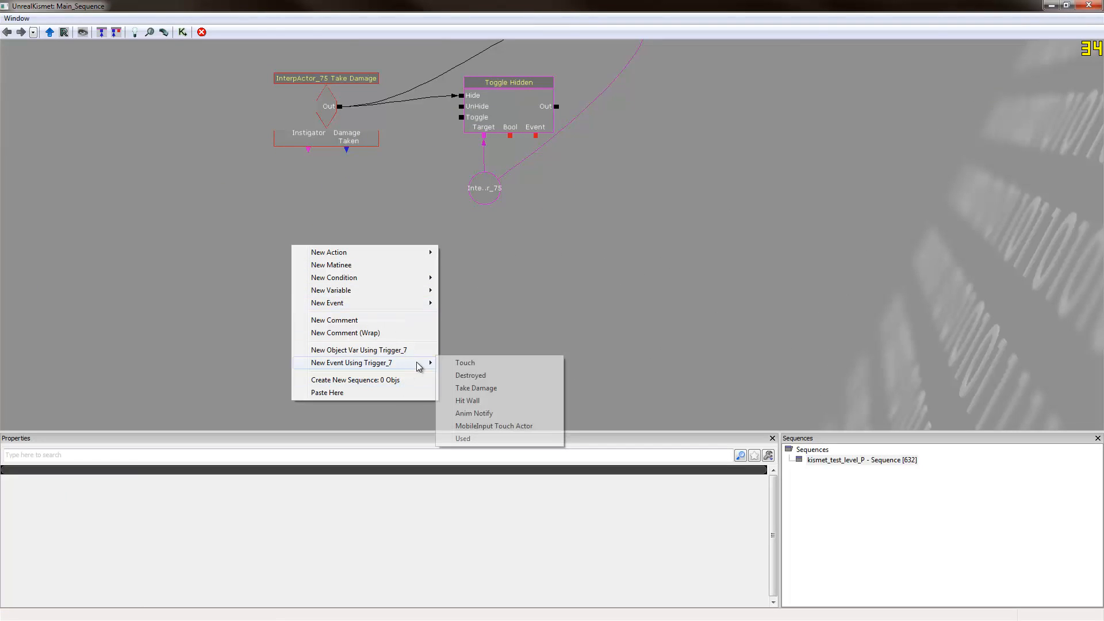
- Add Touch and Used events for Trigger_7 beside the stairs' damage nodes
click(465, 363)
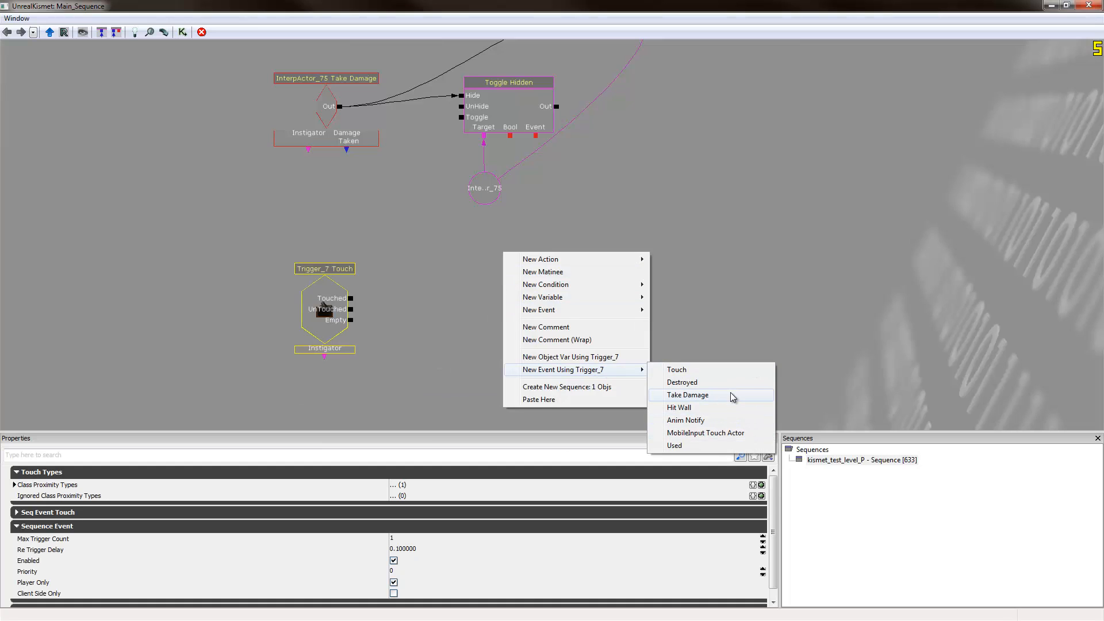
click(674, 444)
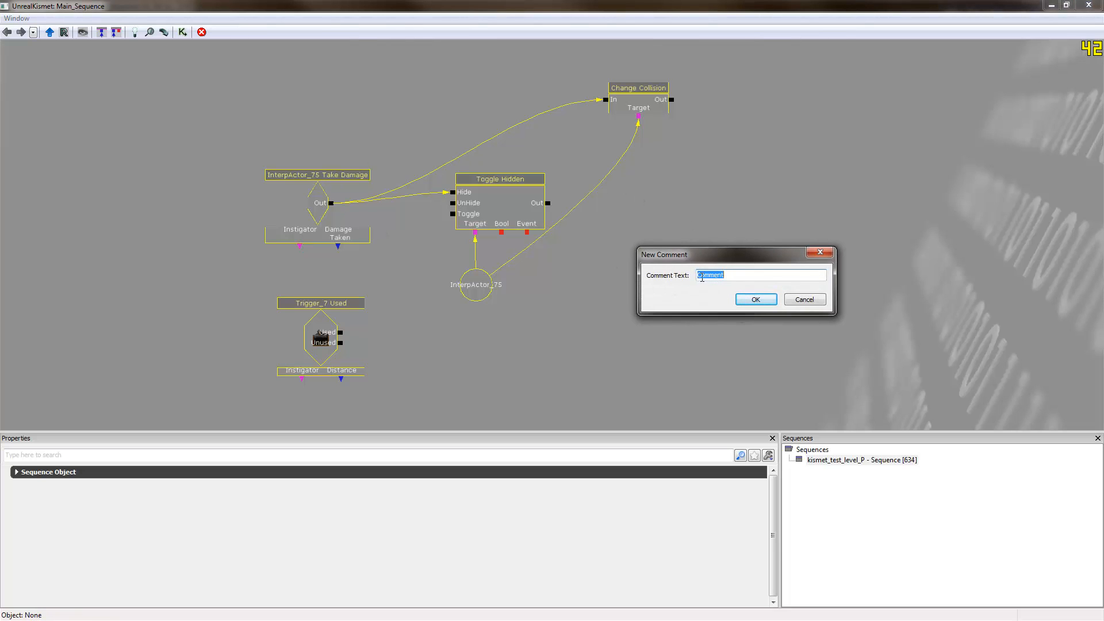
- Wrap the damage, hide, collision and Used nodes in a Comment frame and enlarge it
click(754, 299)
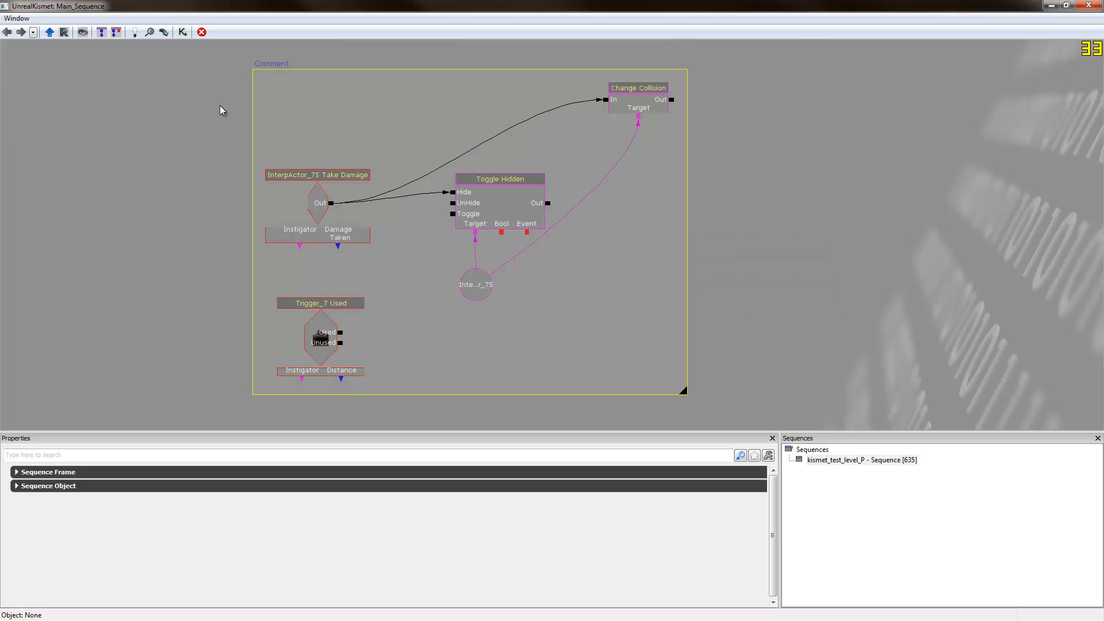
mouse_move(719, 353)
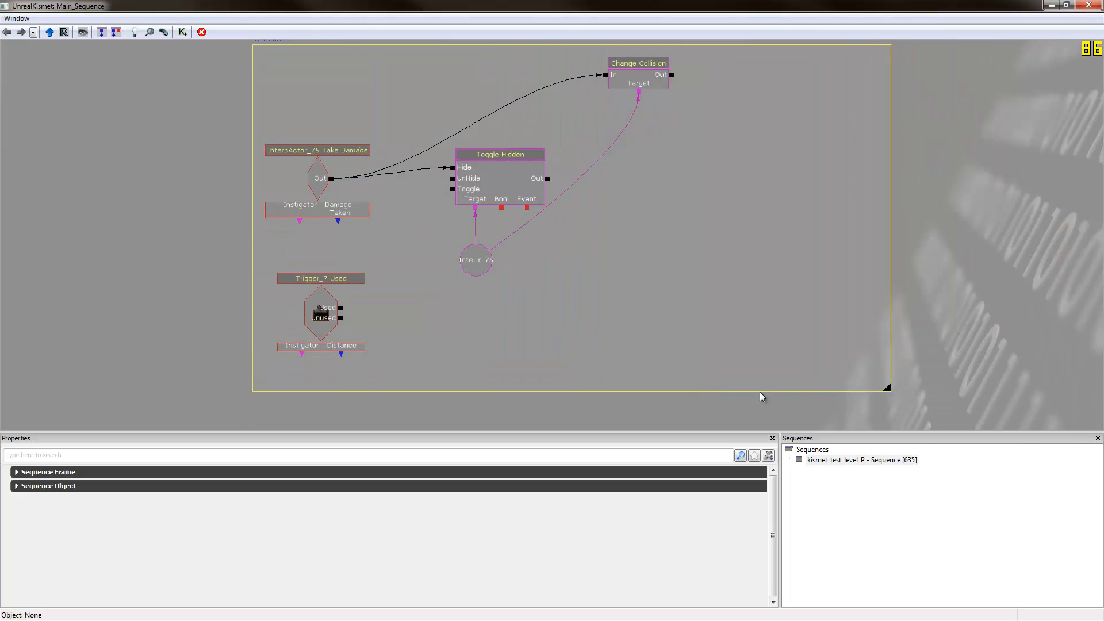
drag(888, 386, 772, 378)
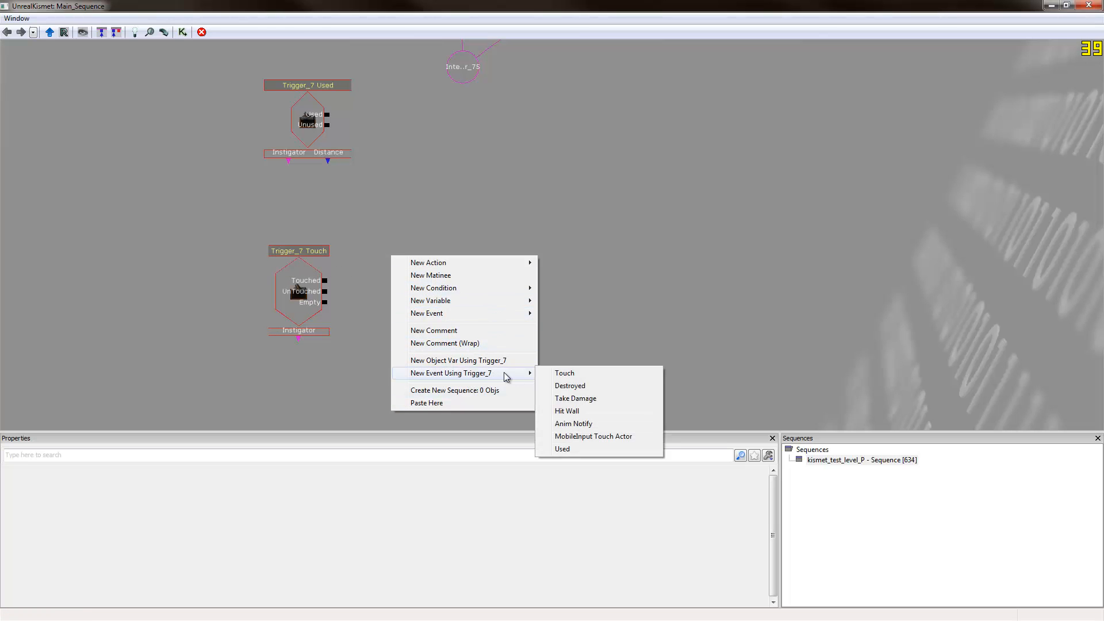
mouse_move(485, 263)
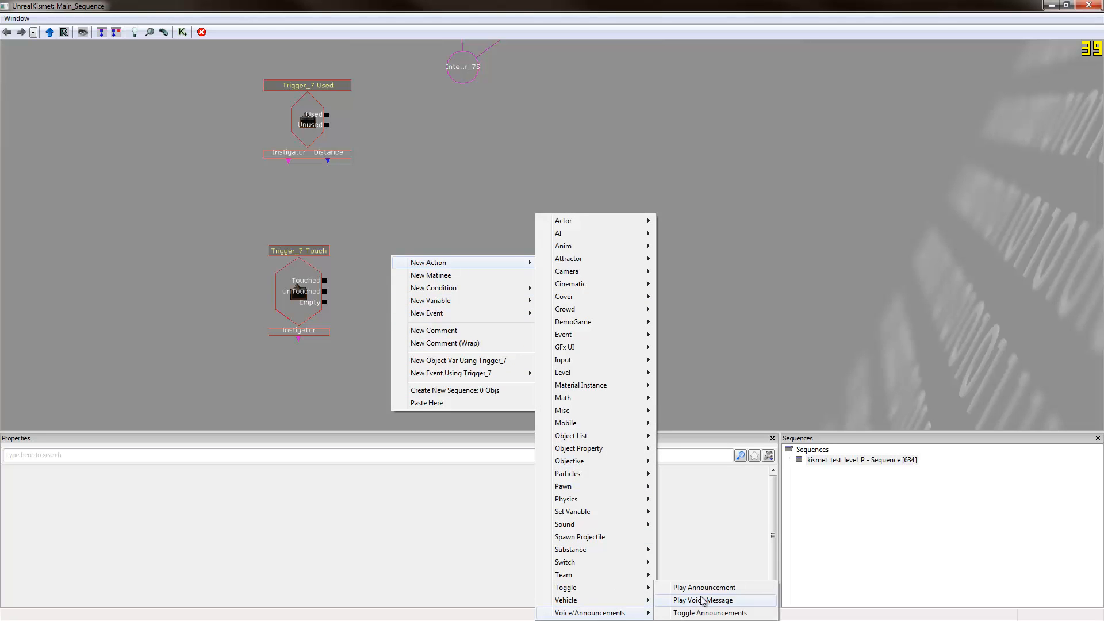
- Add a Play Announcement fired by Trigger_7 Touched, reading "Press 'E' to repair stairs"
click(703, 586)
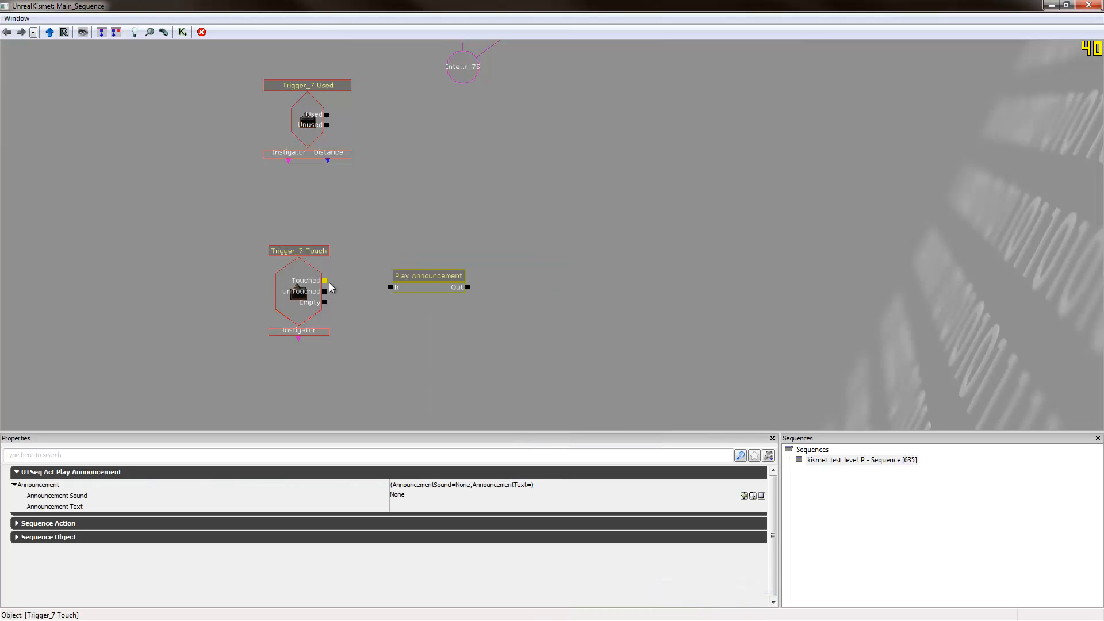
drag(324, 280, 386, 282)
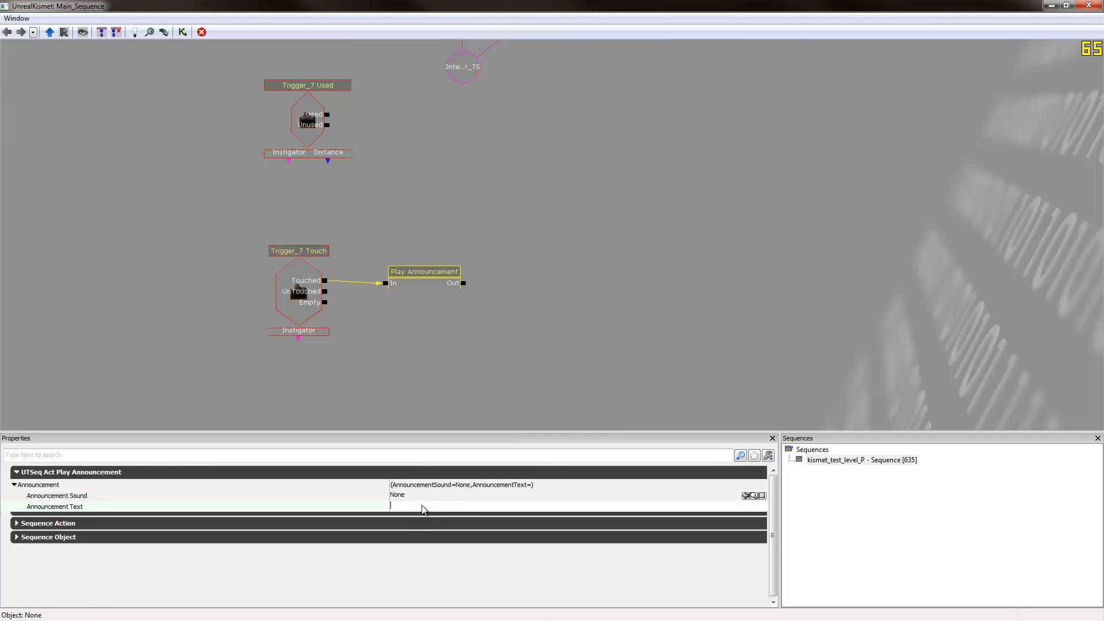
text(Press)
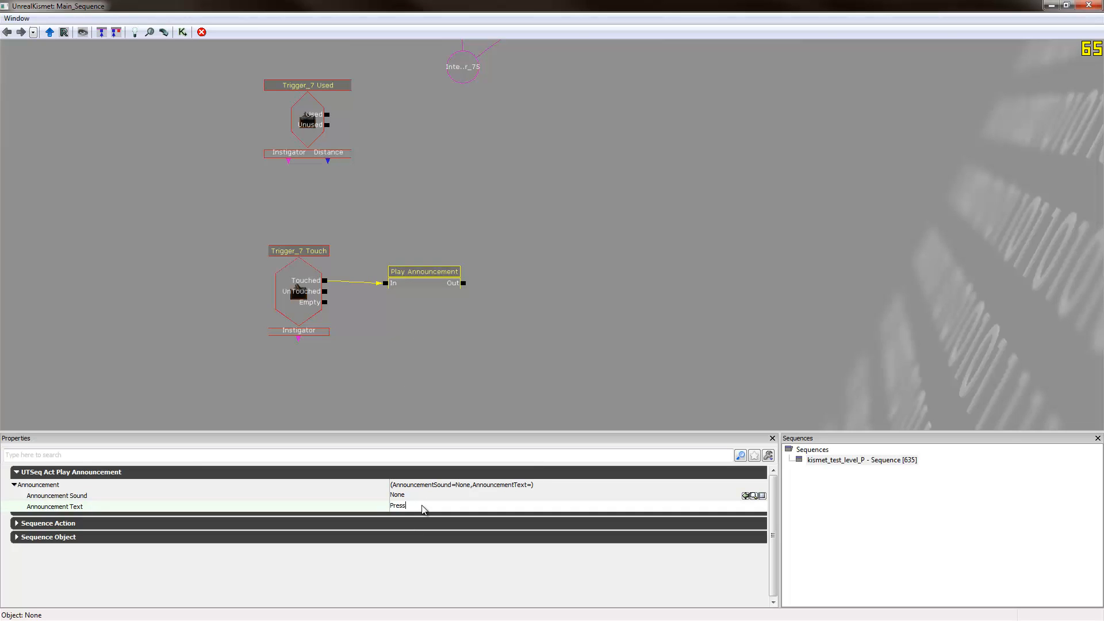
text('E)
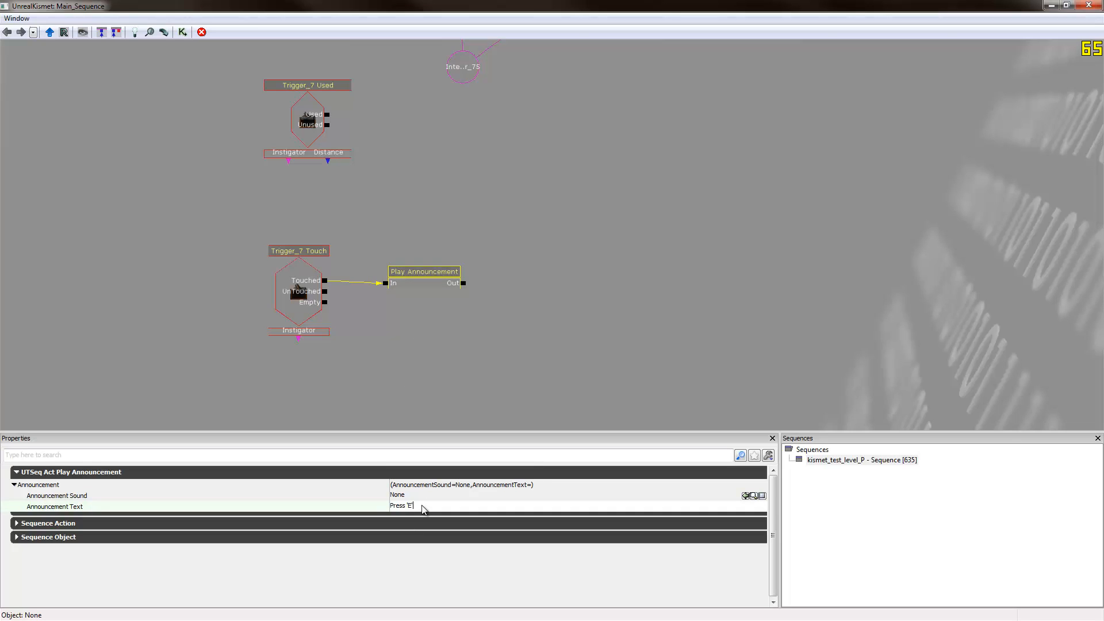
text(to repair)
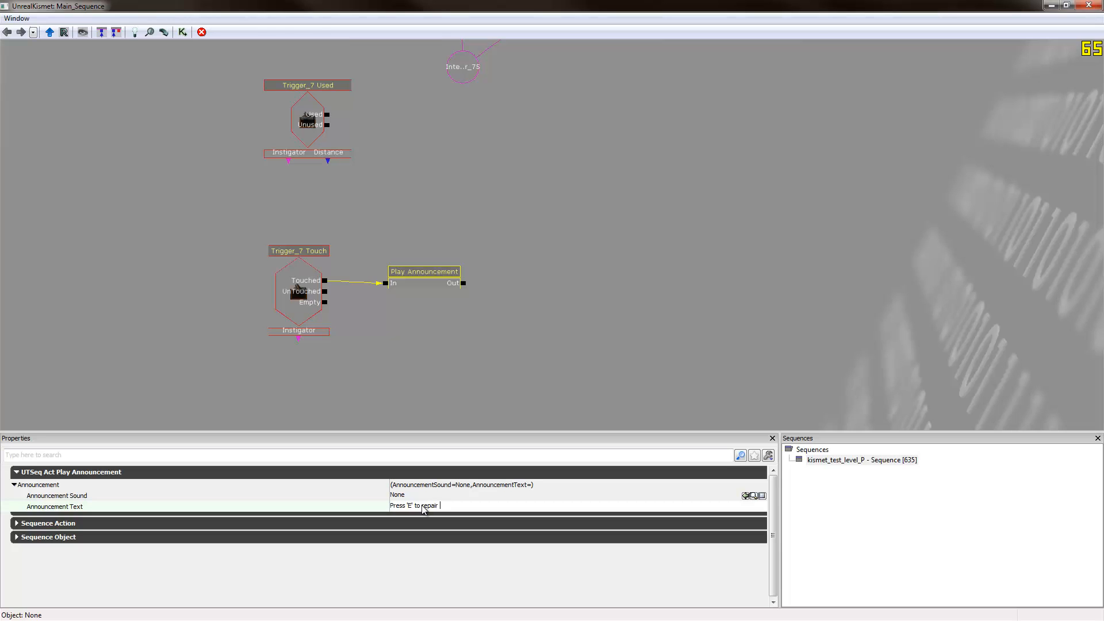
text(stairs)
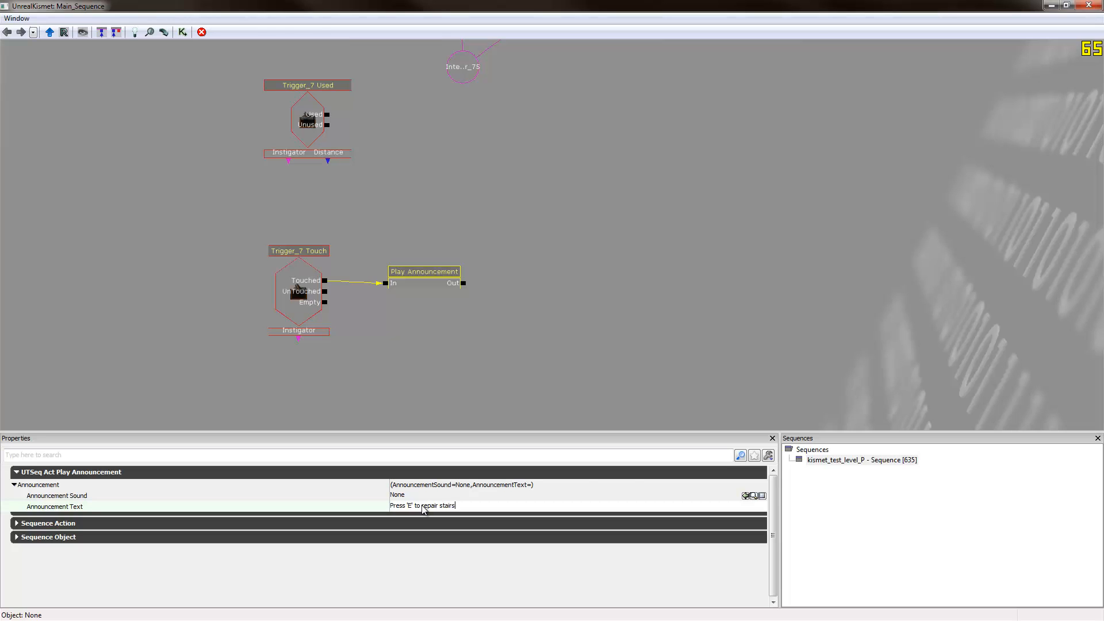
click(297, 292)
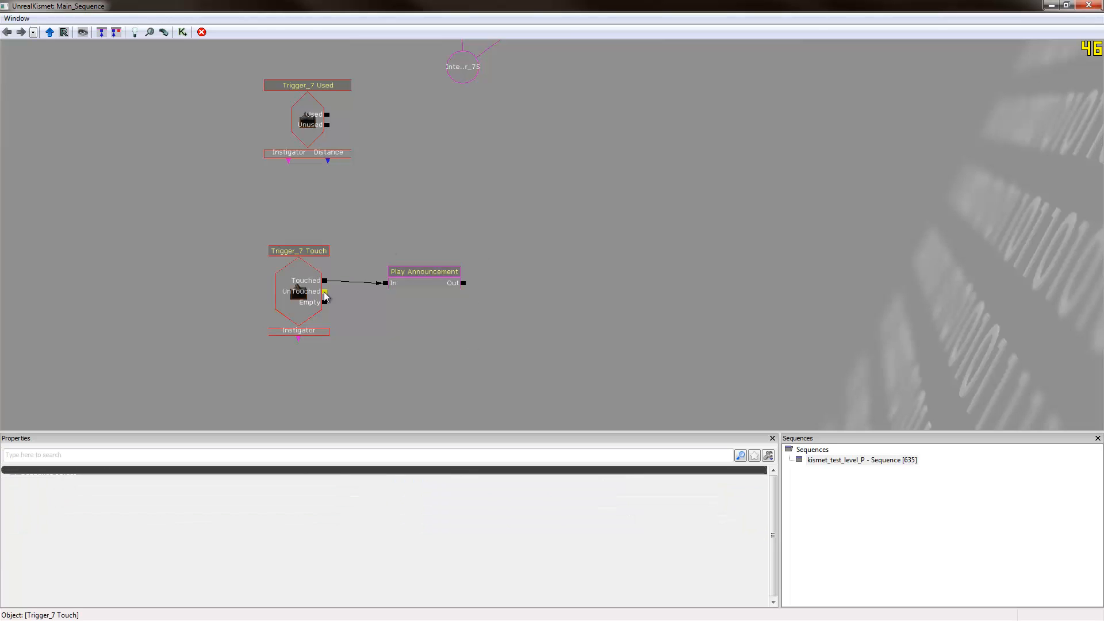
- Wire Trigger_7 Used to a stairs Change Collision and add another set to COLLIDE_BlockAll
right_click(299, 291)
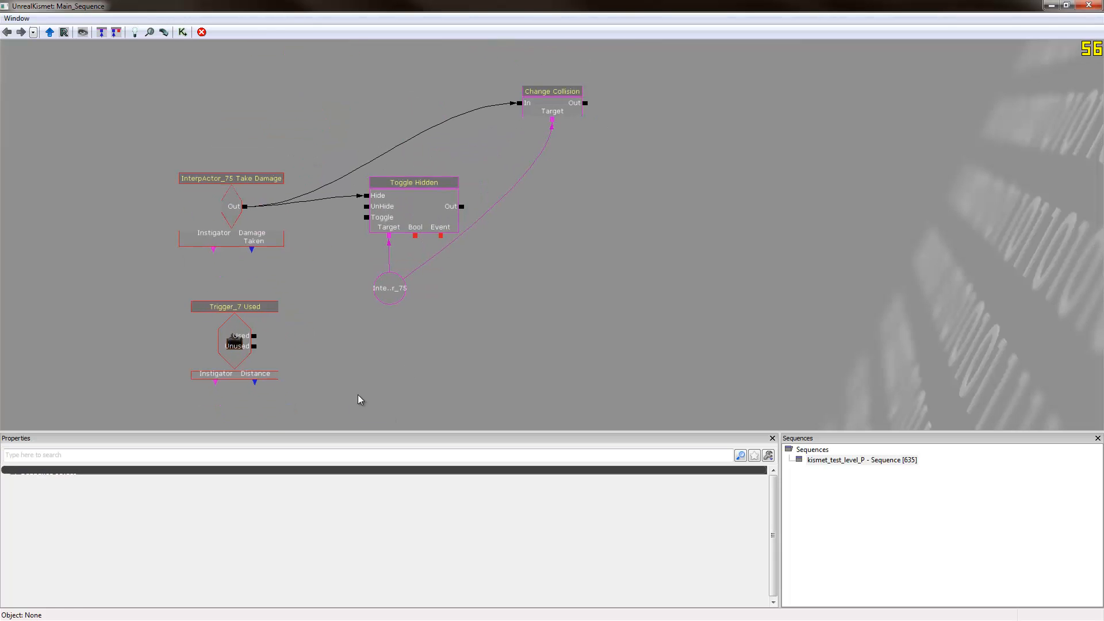
click(236, 334)
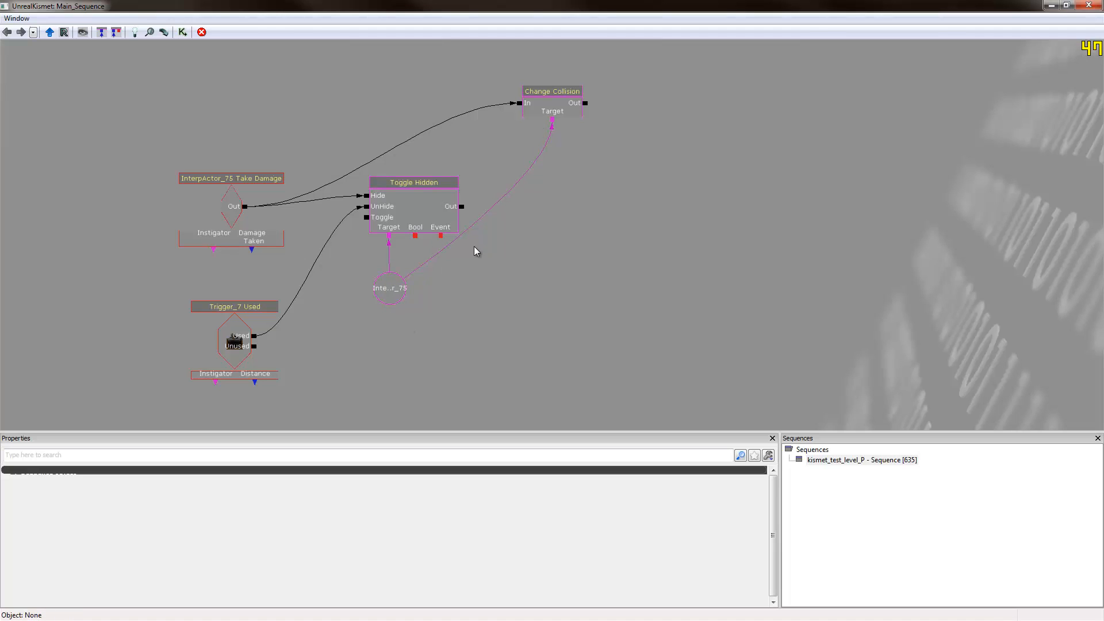
click(552, 109)
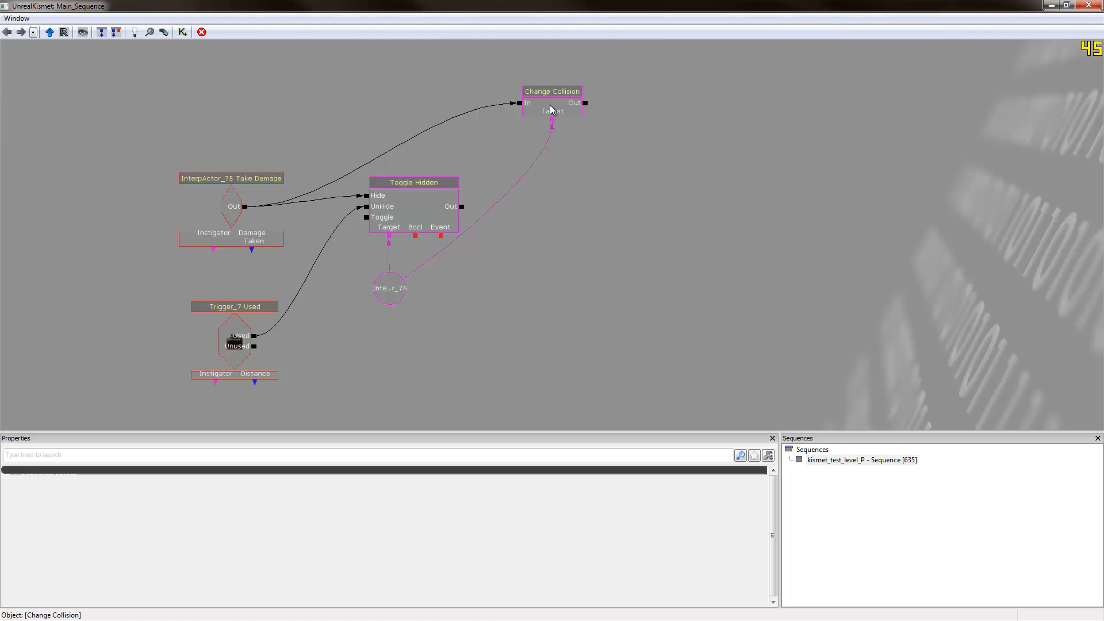
click(495, 273)
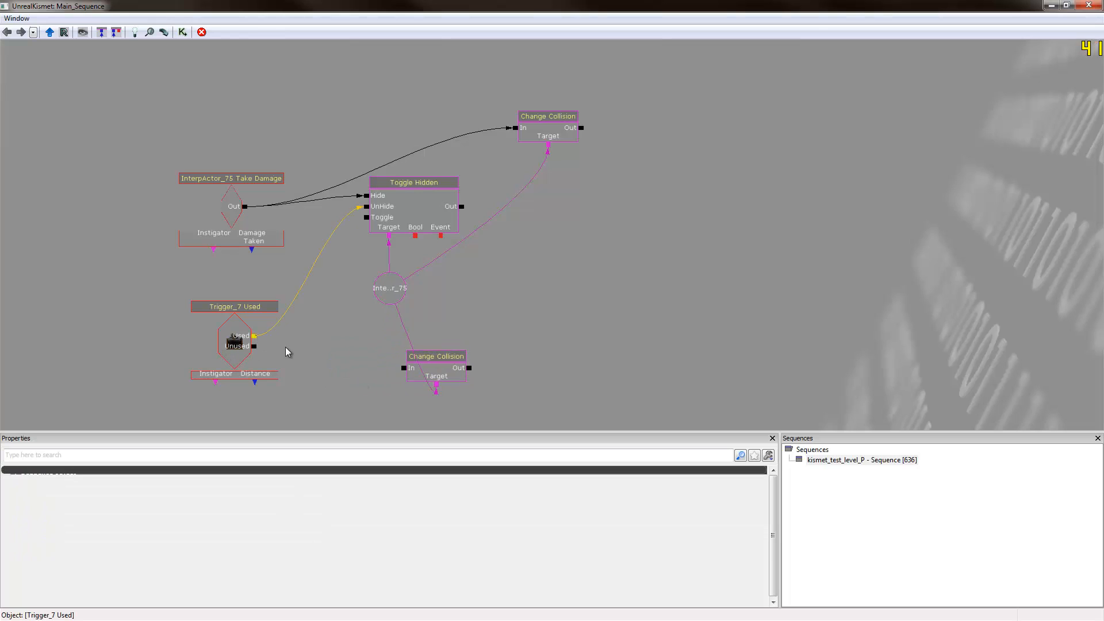
click(436, 356)
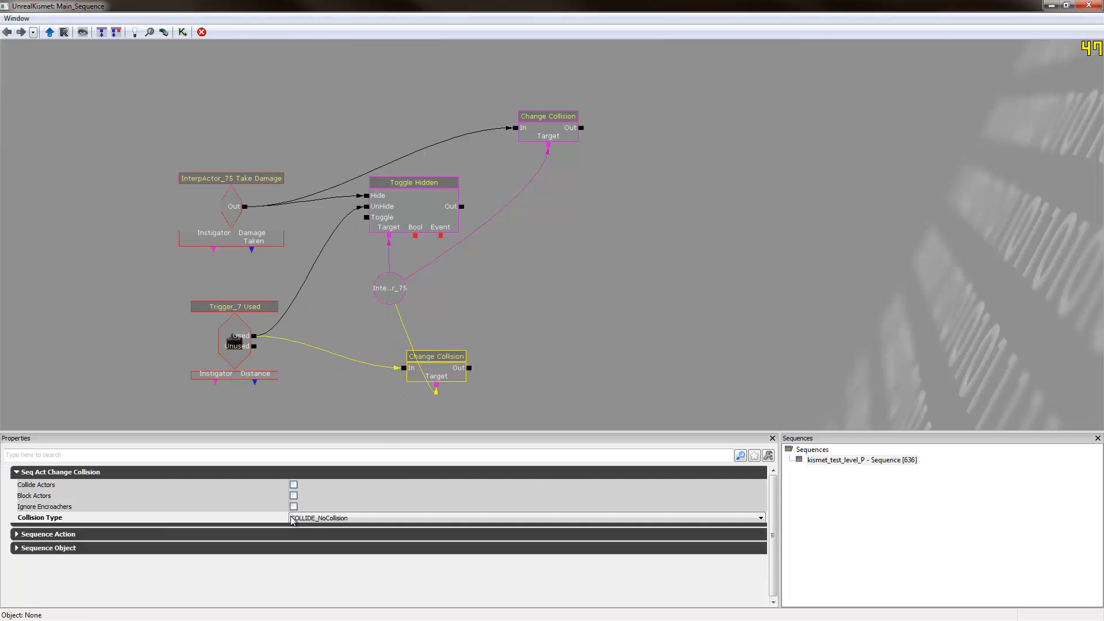
click(527, 517)
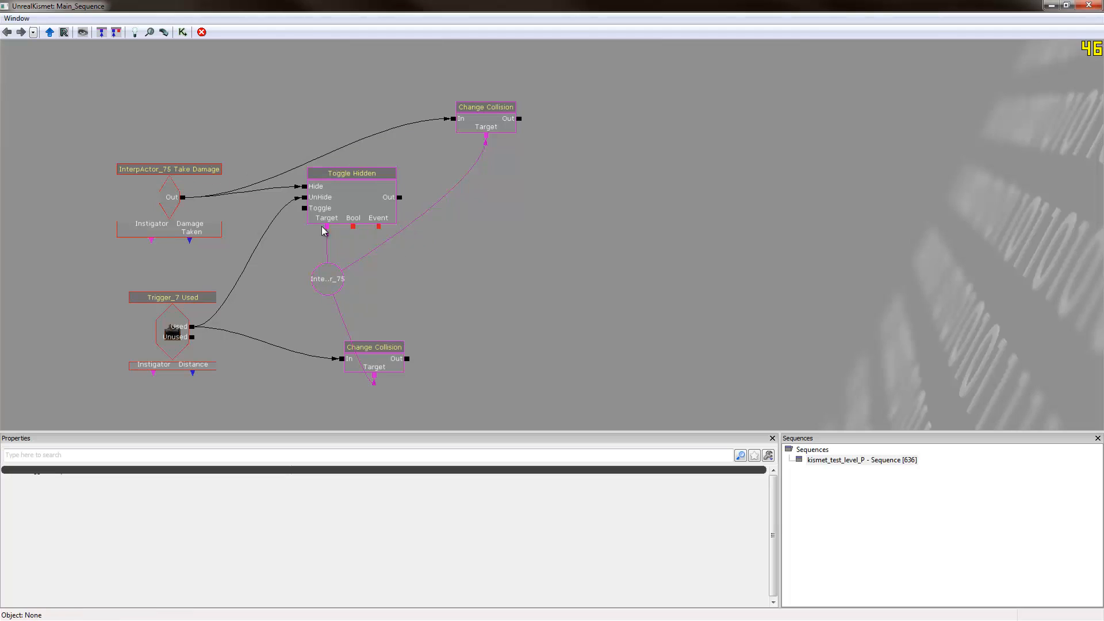
mouse_move(308, 254)
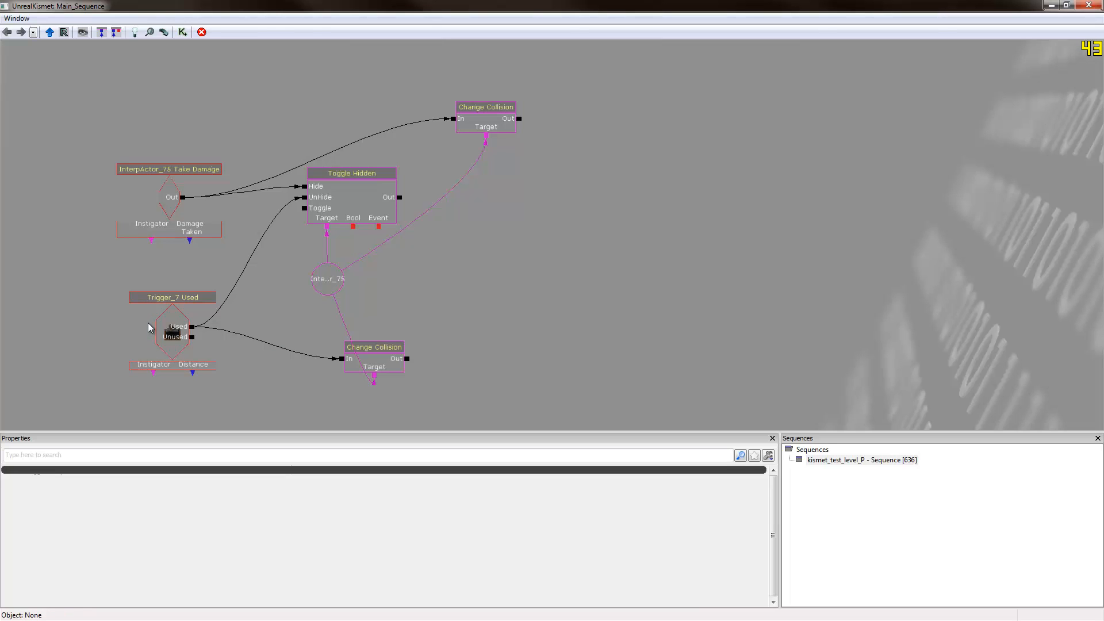
mouse_move(476, 294)
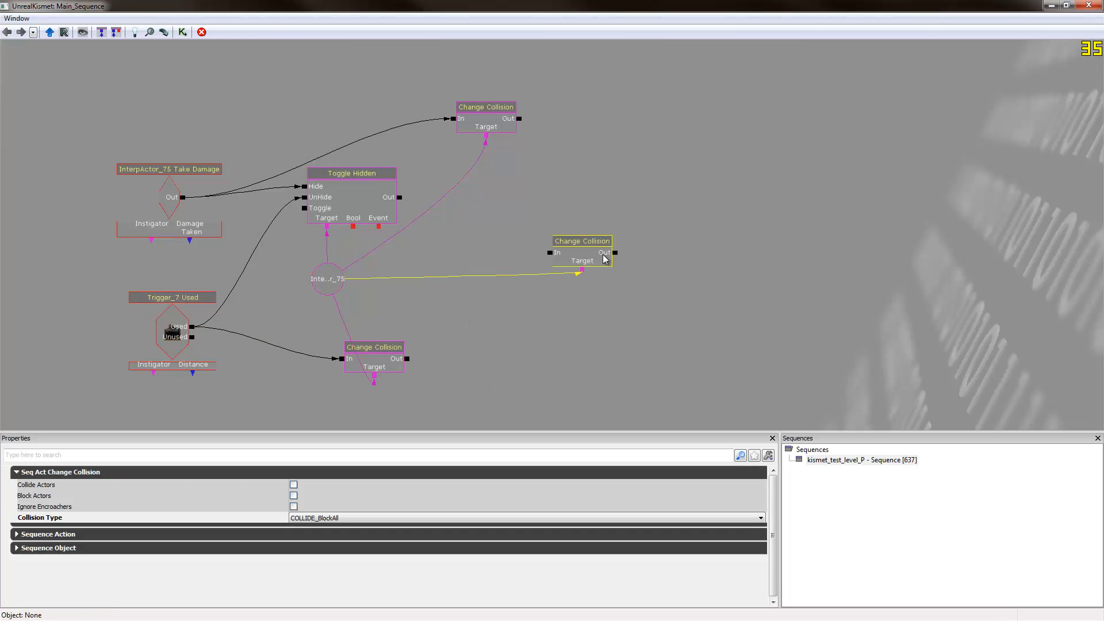
- Chain the stairs collision change into a Change Collision targeting Trigger_7, then copy the network
drag(582, 250, 548, 348)
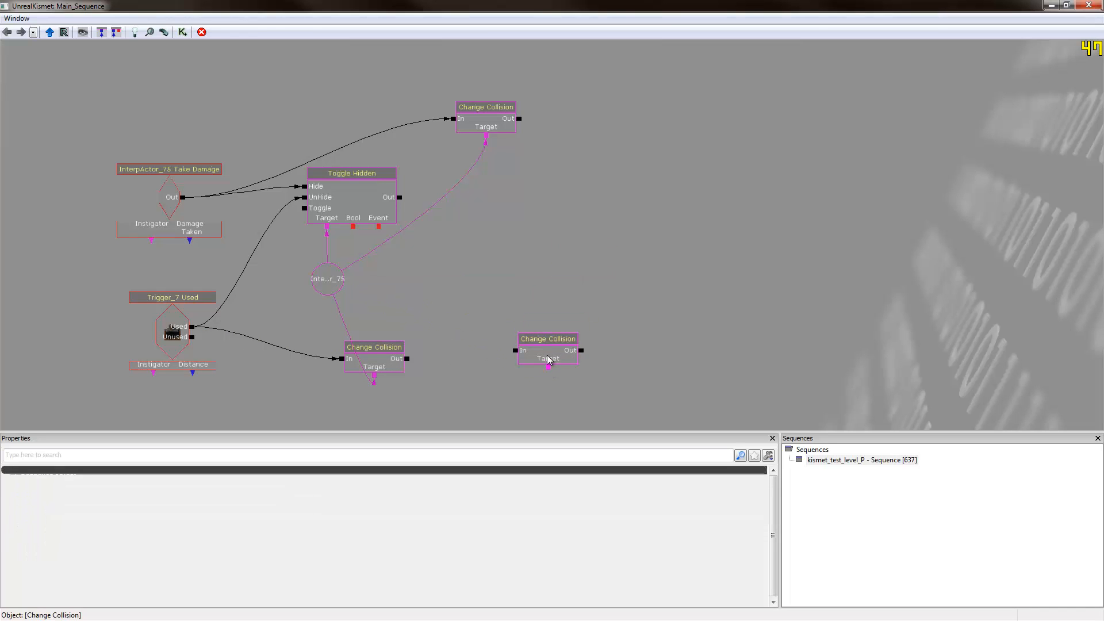
right_click(548, 351)
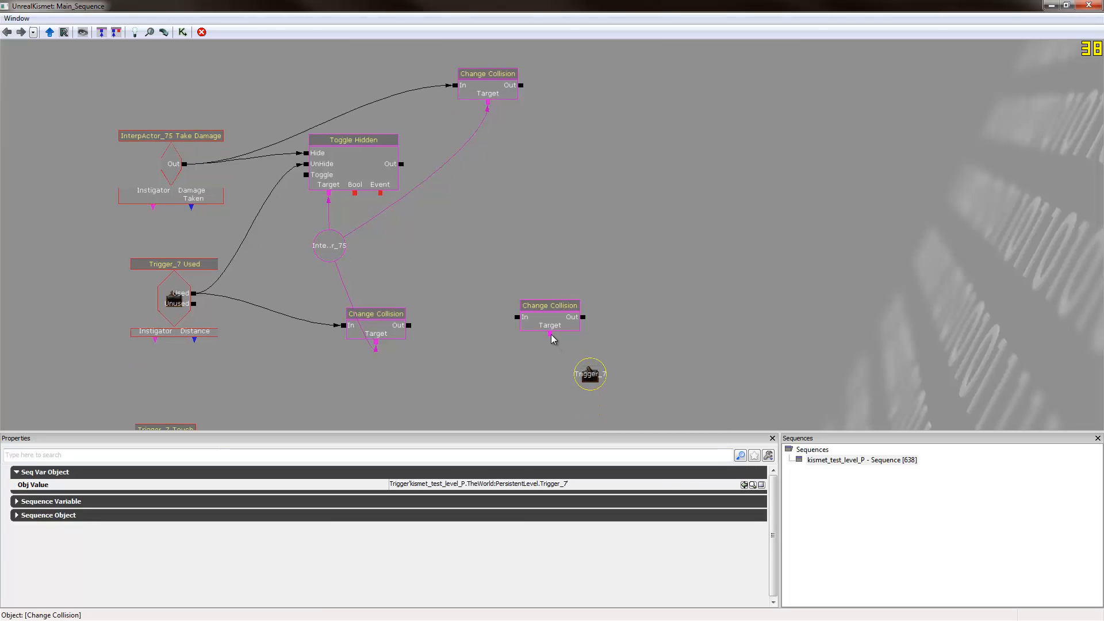
drag(590, 373, 544, 373)
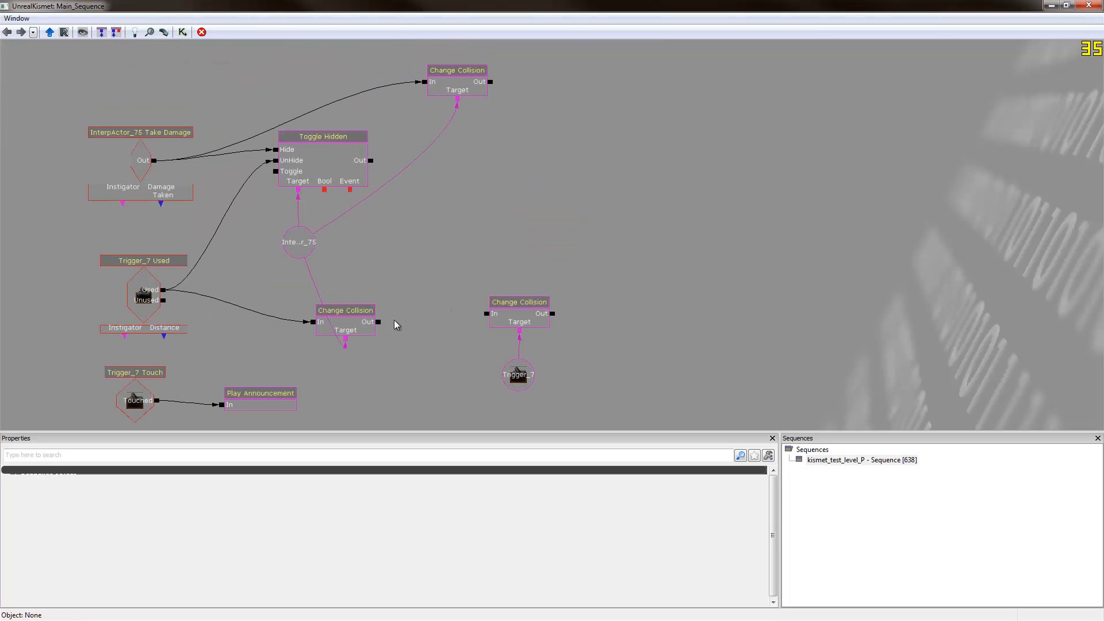
drag(379, 322, 487, 313)
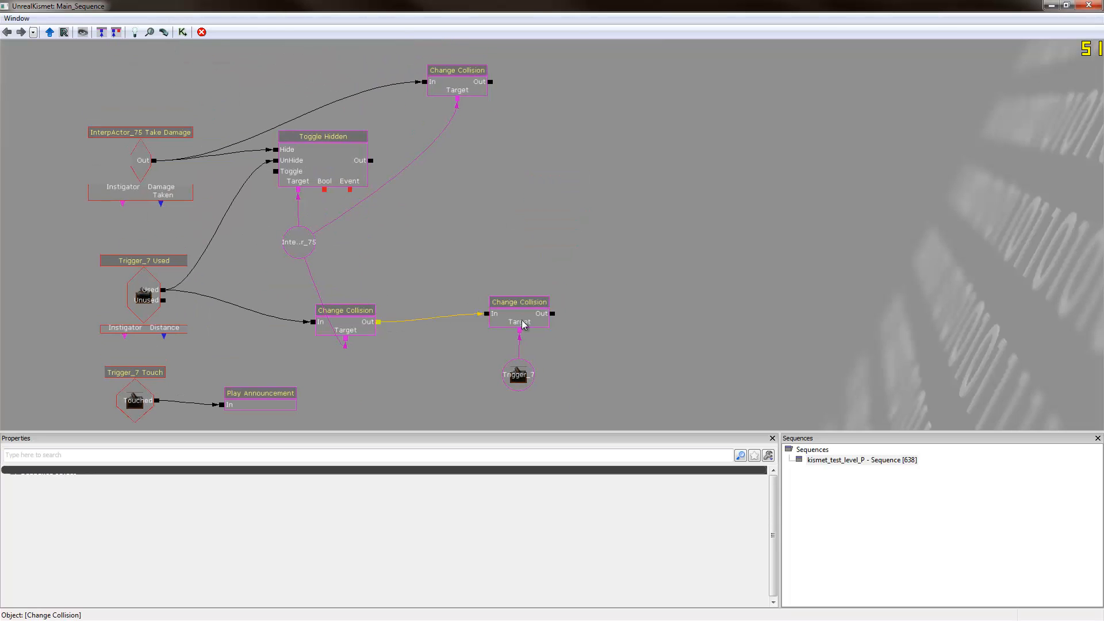
click(517, 374)
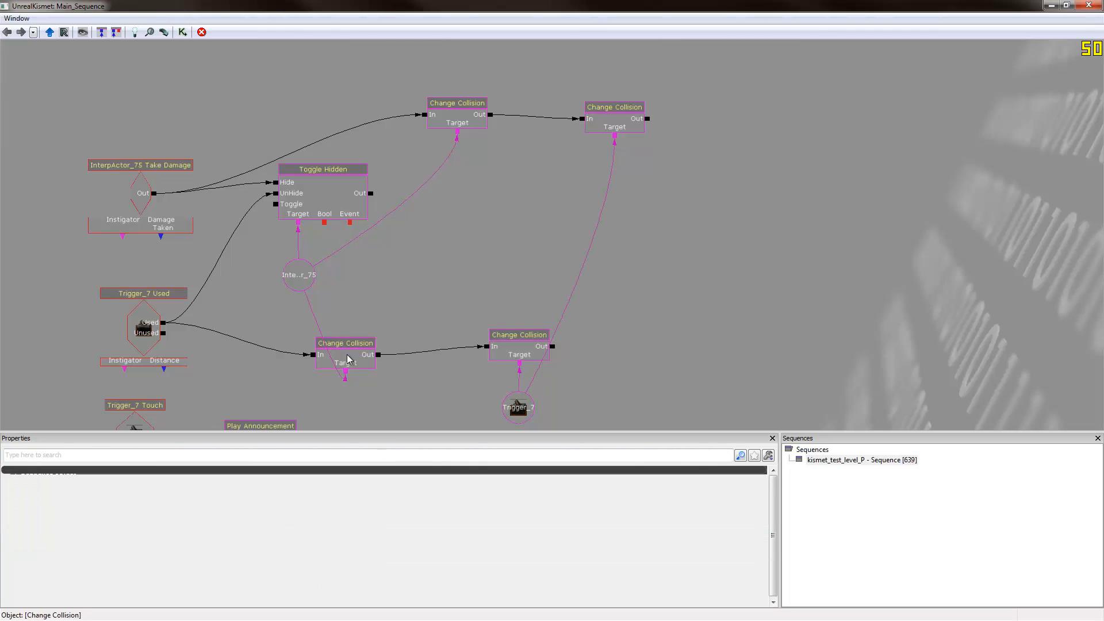
click(456, 103)
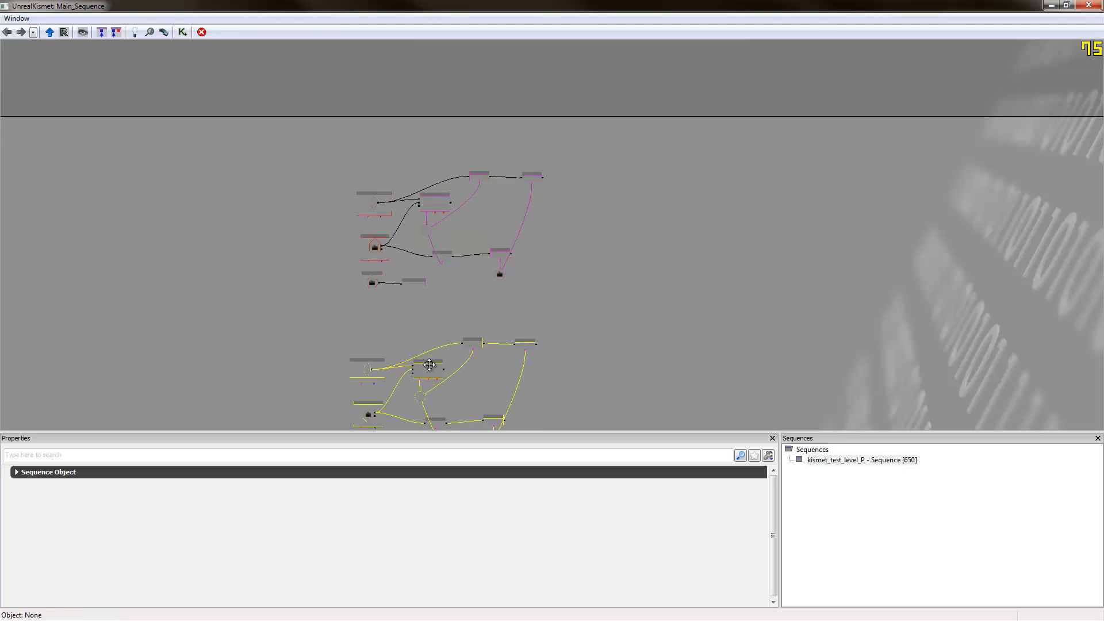
- Paste a copy of the whole Kismet network below the original
right_click(429, 364)
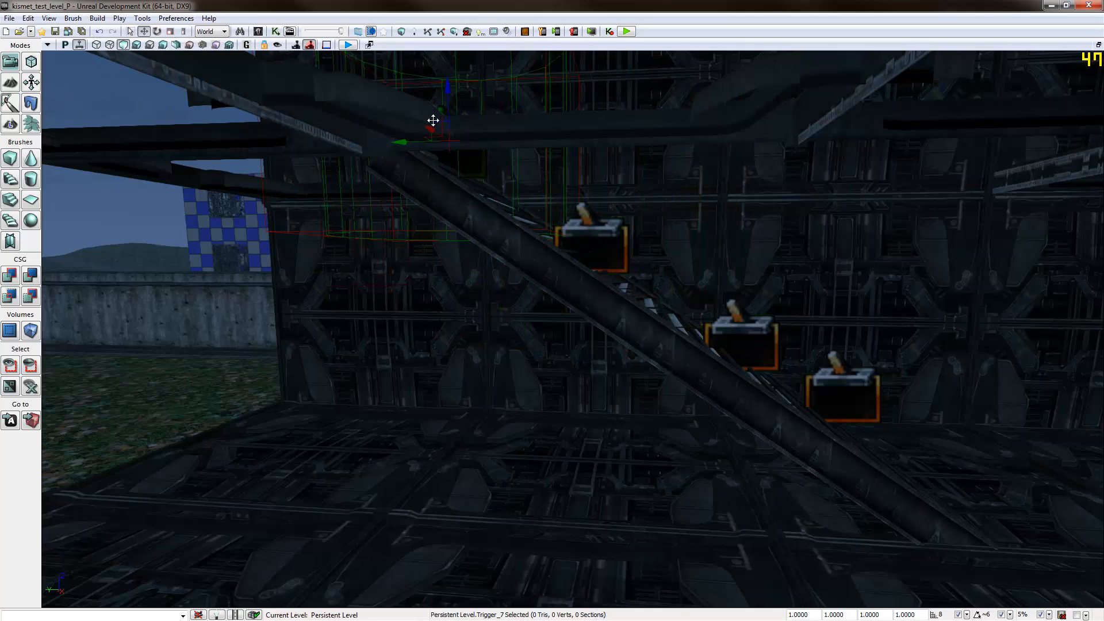
- Look along the stairs and select the next trigger box, Trigger_26
drag(433, 120, 463, 191)
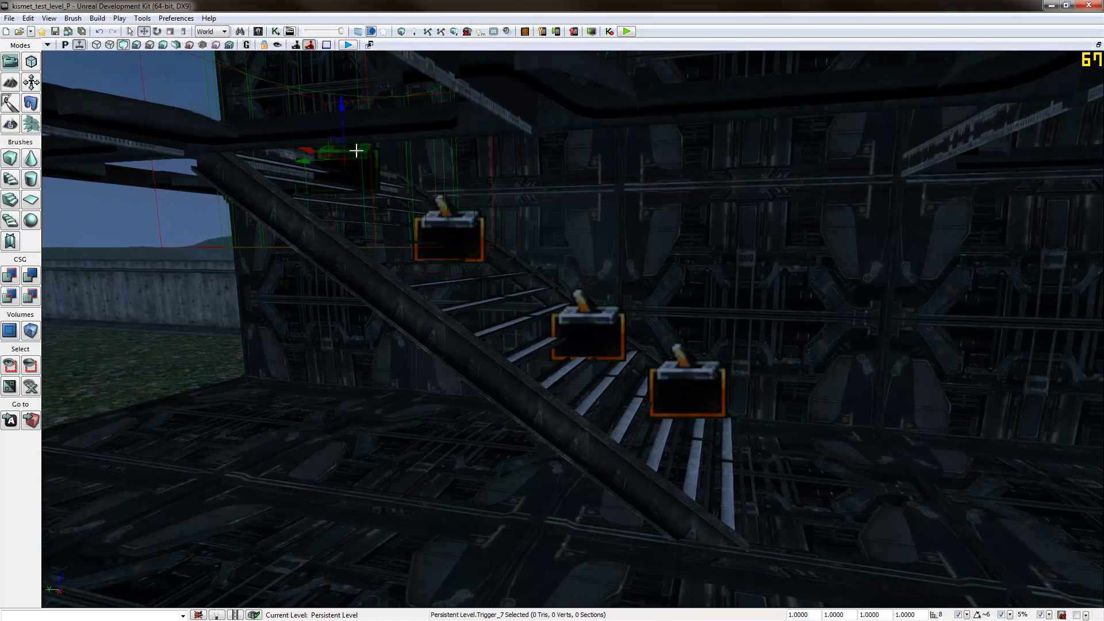
click(588, 331)
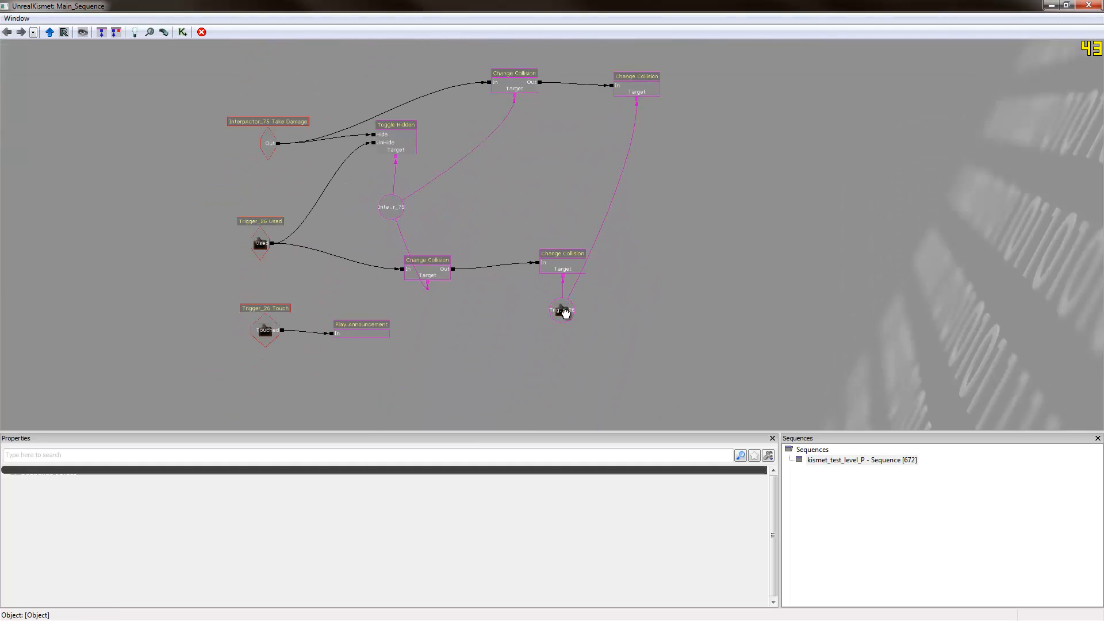
- Assign the selected trigger to the copied events and InterpActor_74 to the Take Damage event
right_click(561, 310)
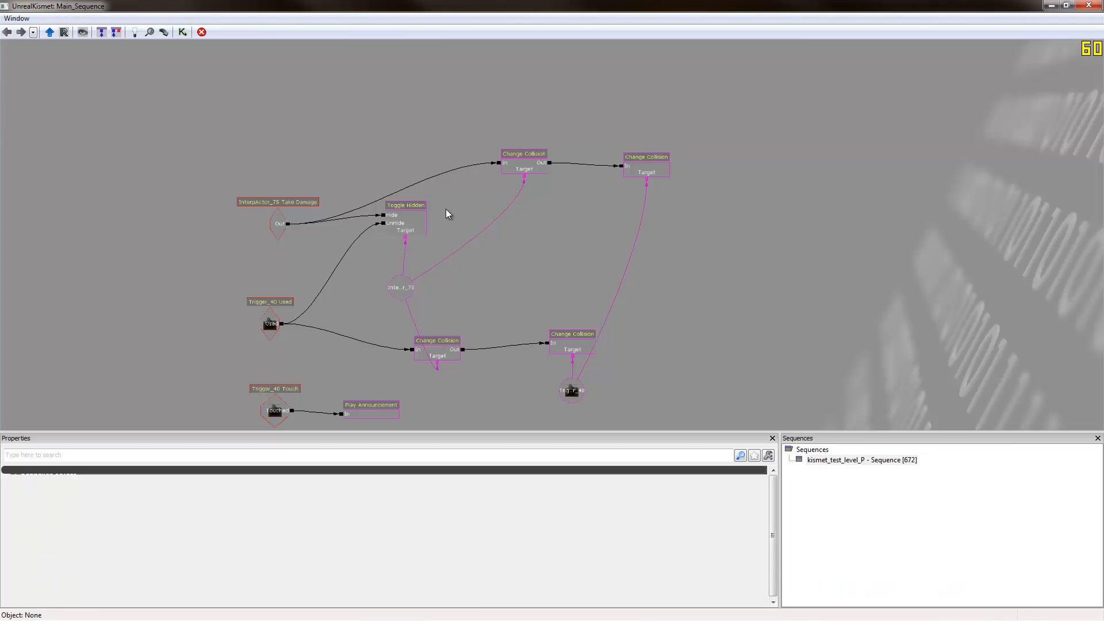
right_click(277, 202)
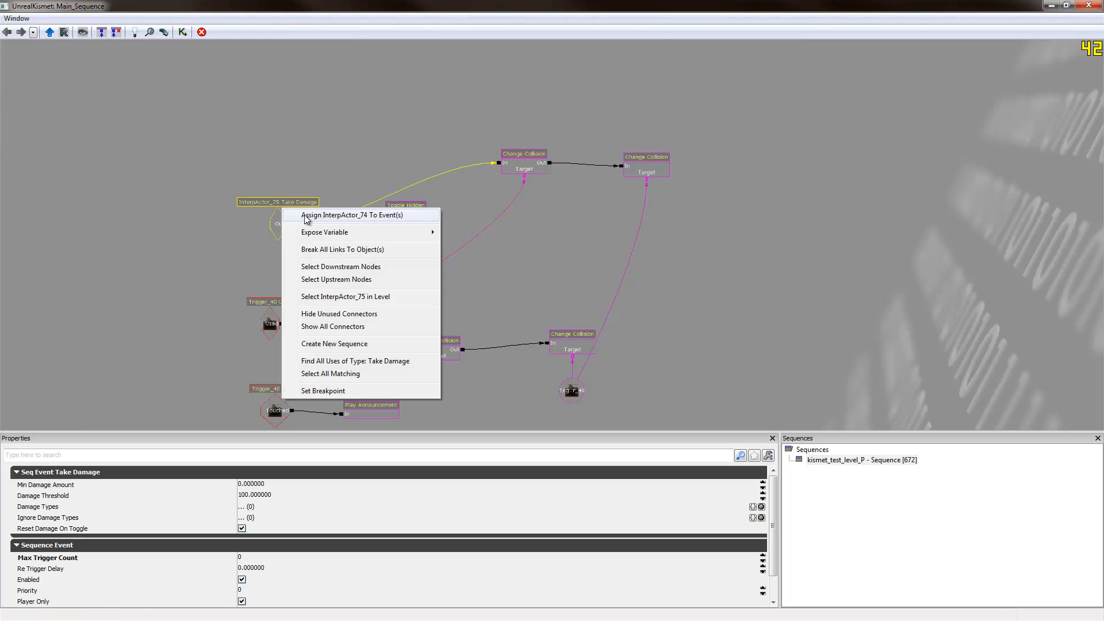
right_click(390, 286)
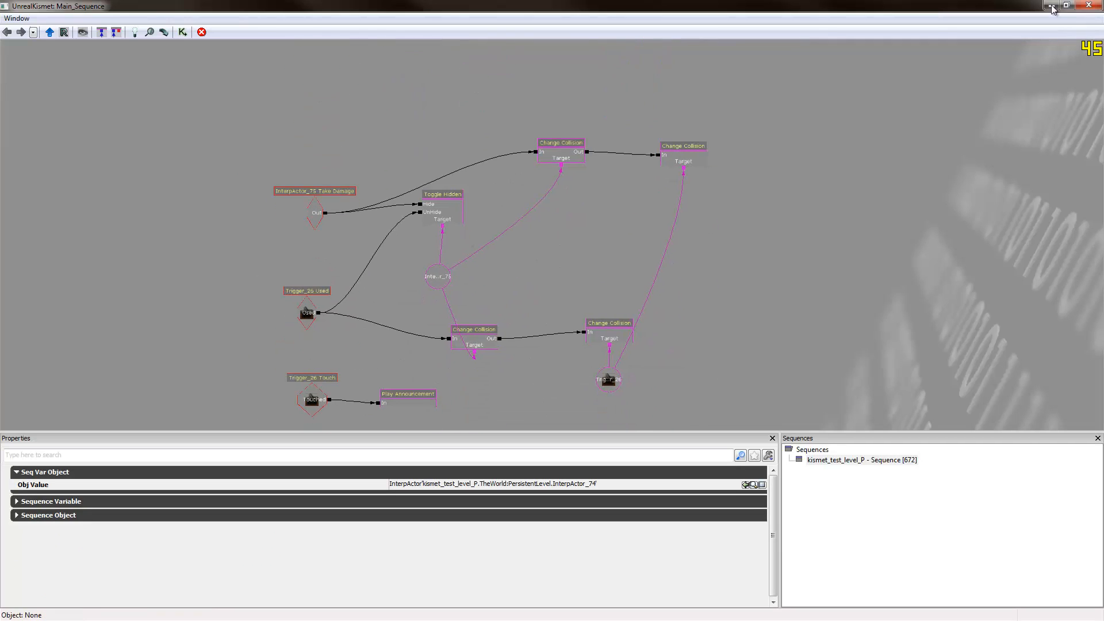
- Select the next trigger and assign Trigger_41 to another copy's Used event
click(1079, 6)
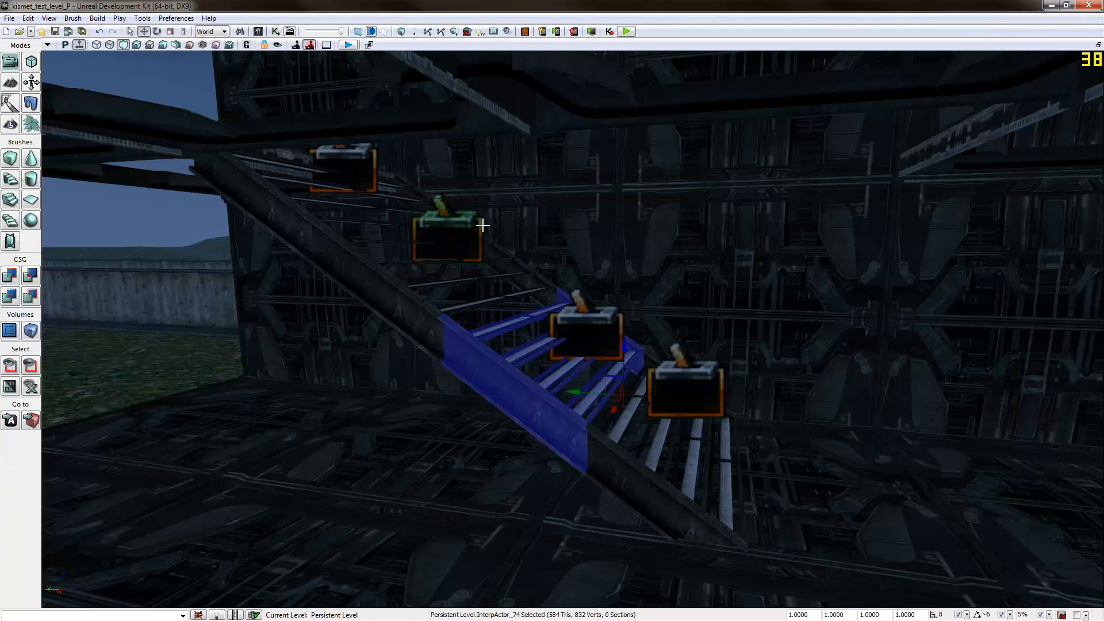
click(609, 31)
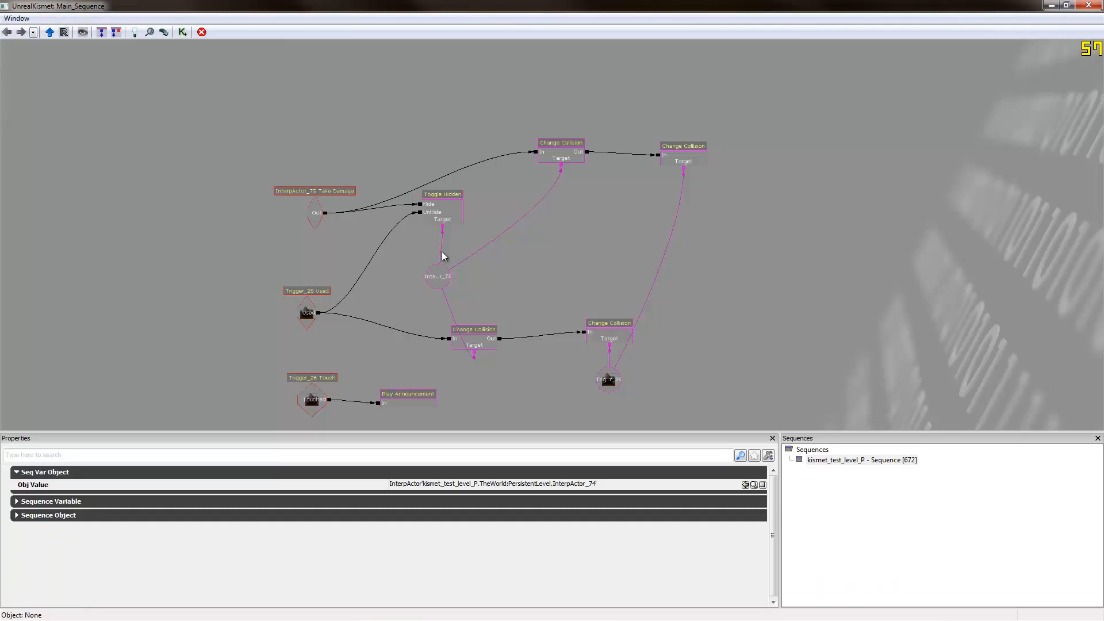
right_click(315, 191)
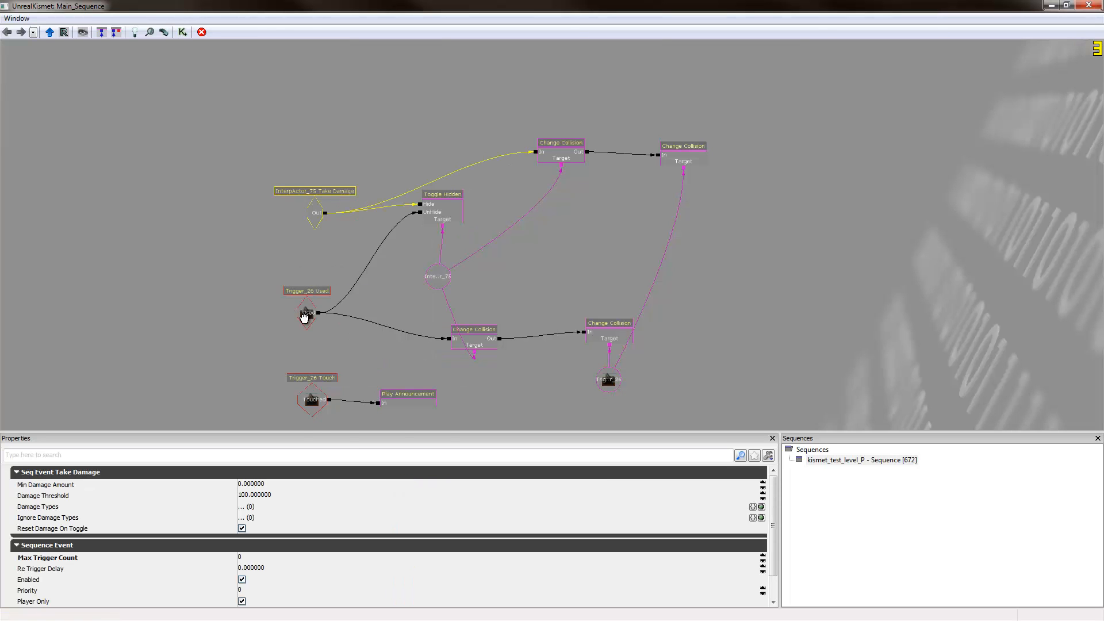
right_click(306, 313)
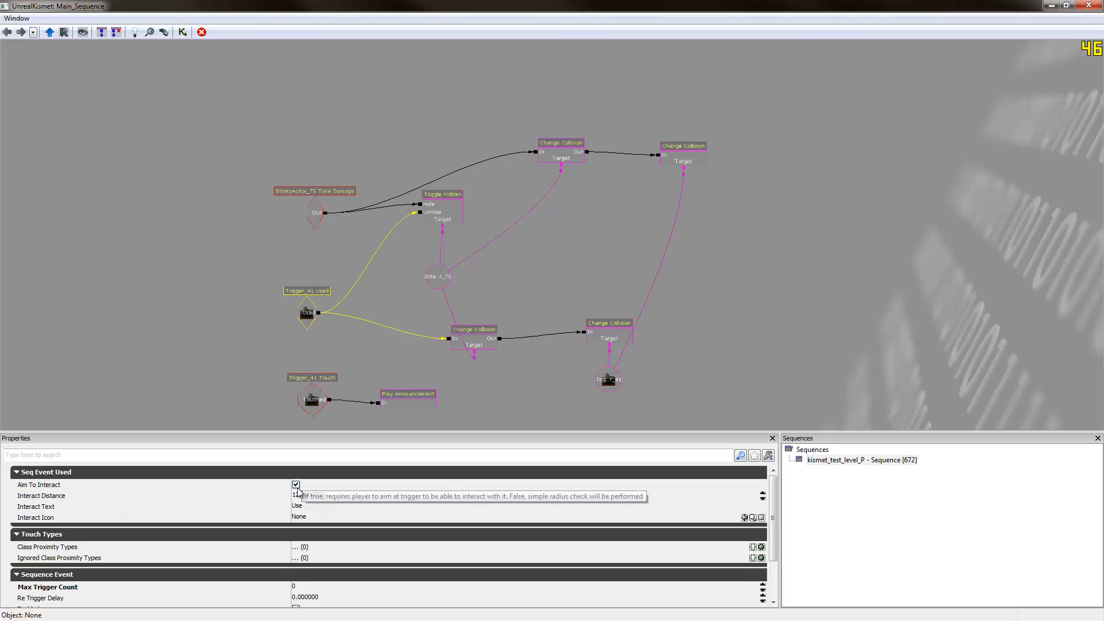
- Point the copied network's Used and Touch events and trigger variable at Trigger_7, stairs at InterpActor_76
click(295, 484)
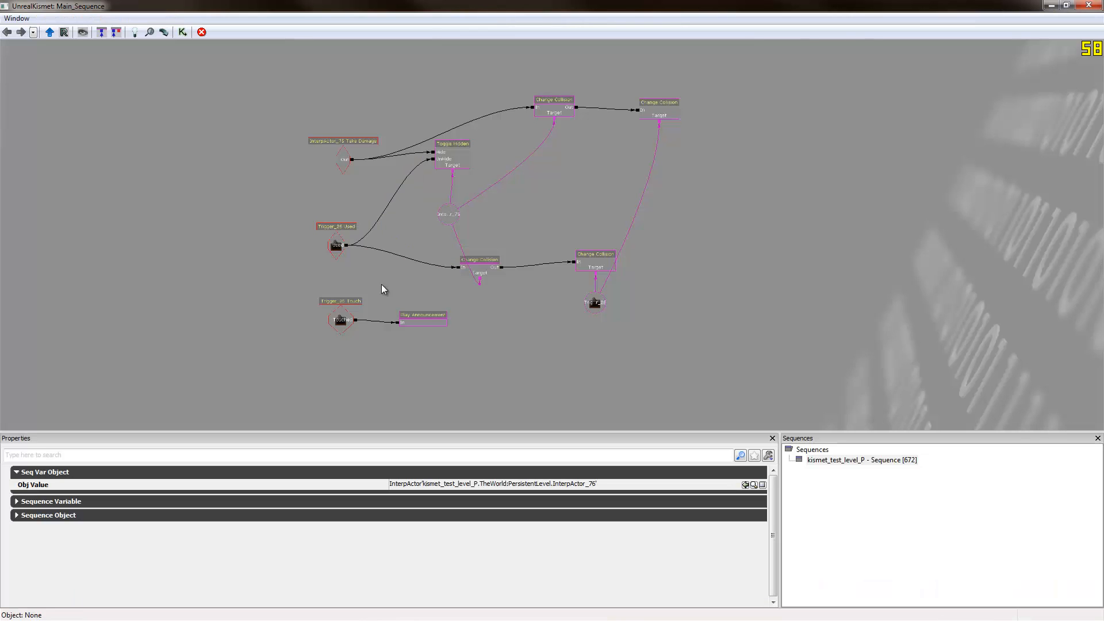
click(336, 245)
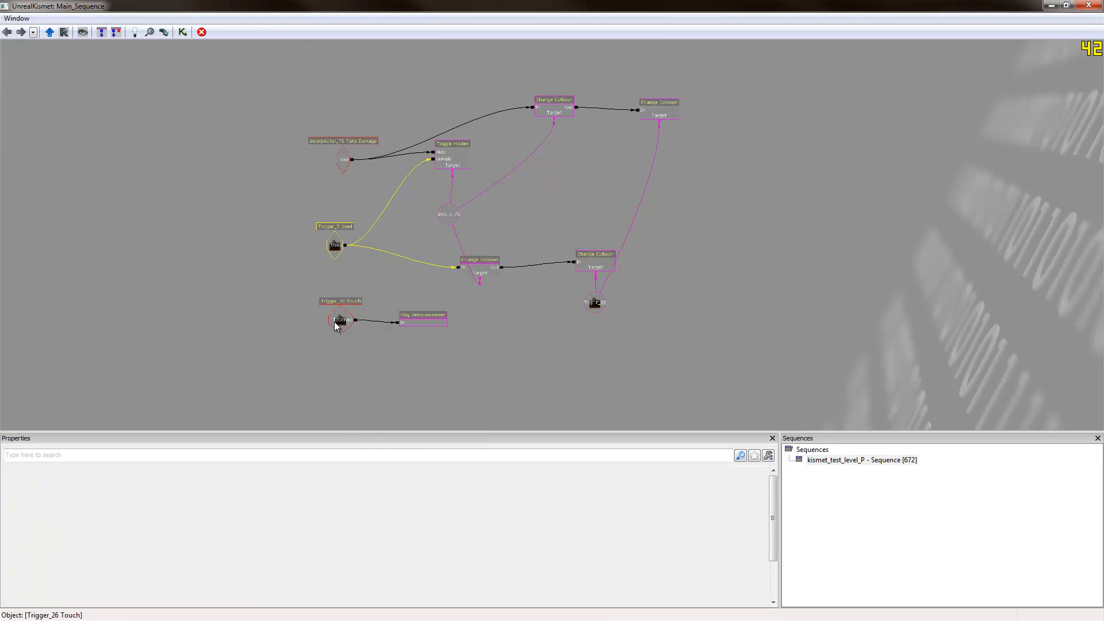
click(595, 303)
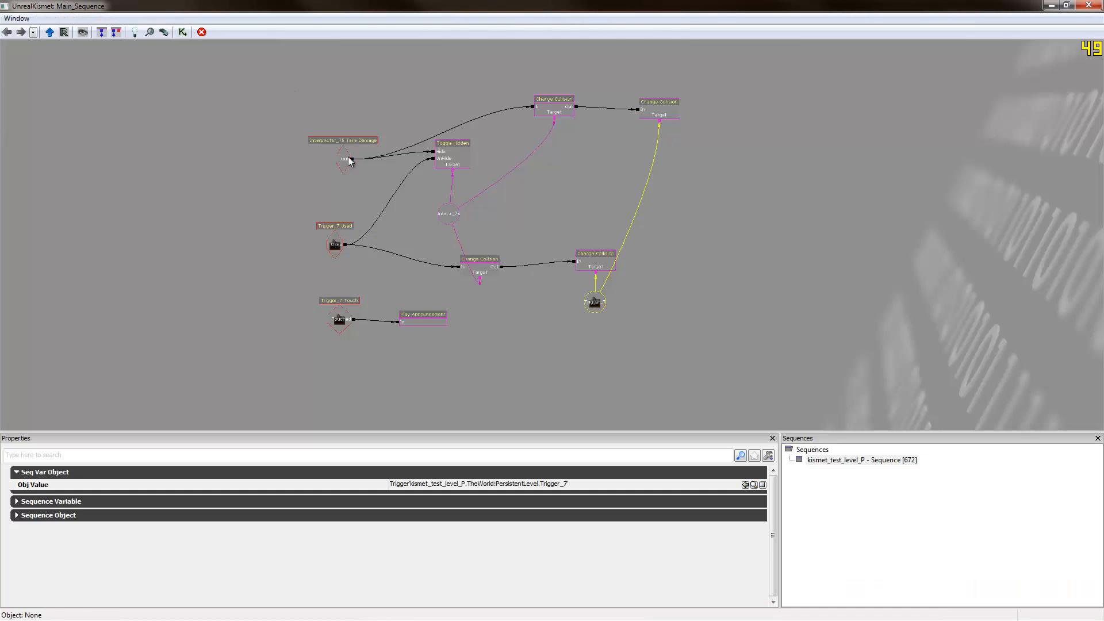
click(344, 157)
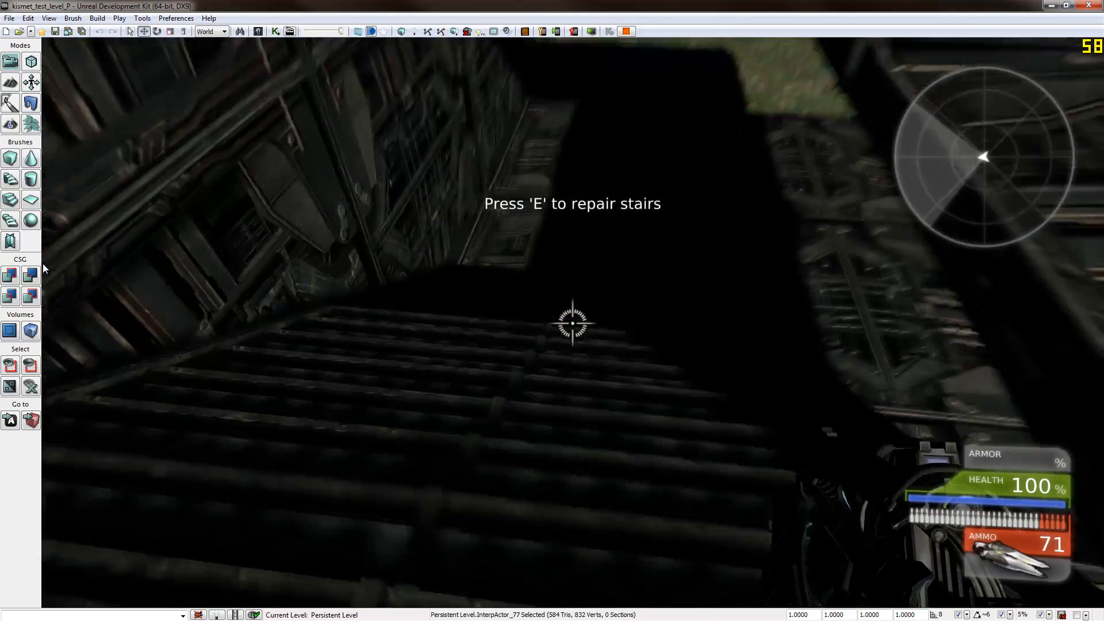
click(573, 324)
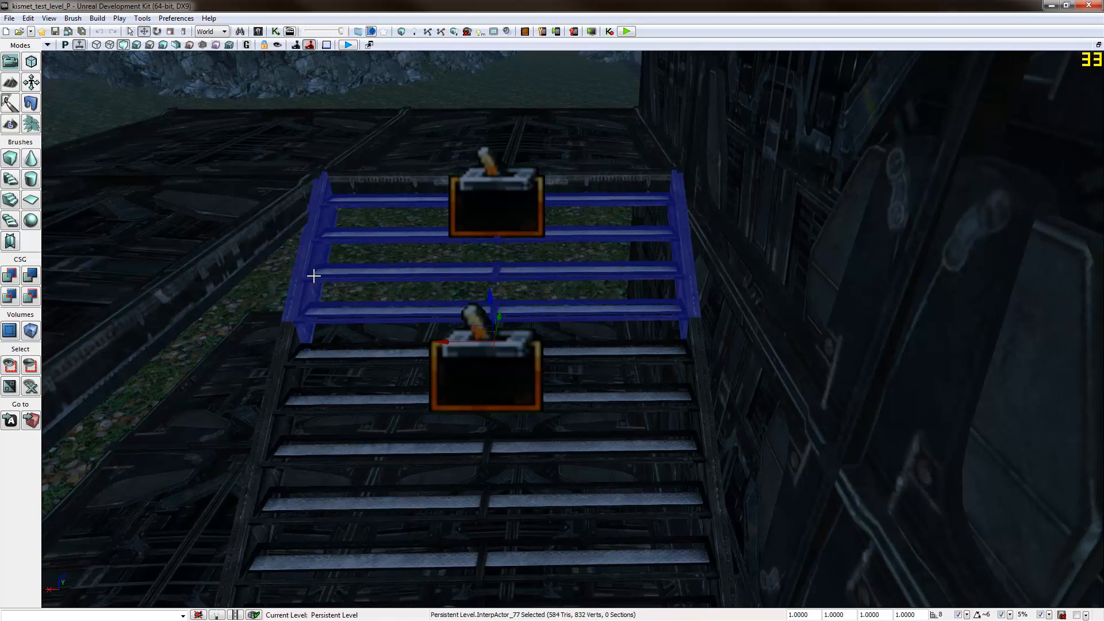
mouse_move(537, 251)
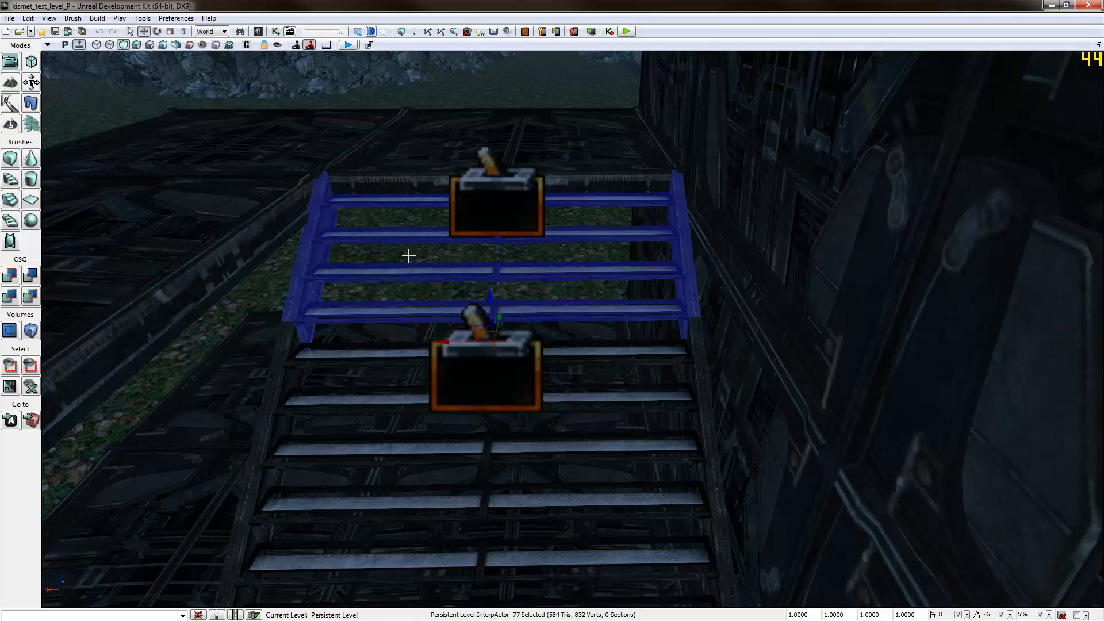
mouse_move(658, 240)
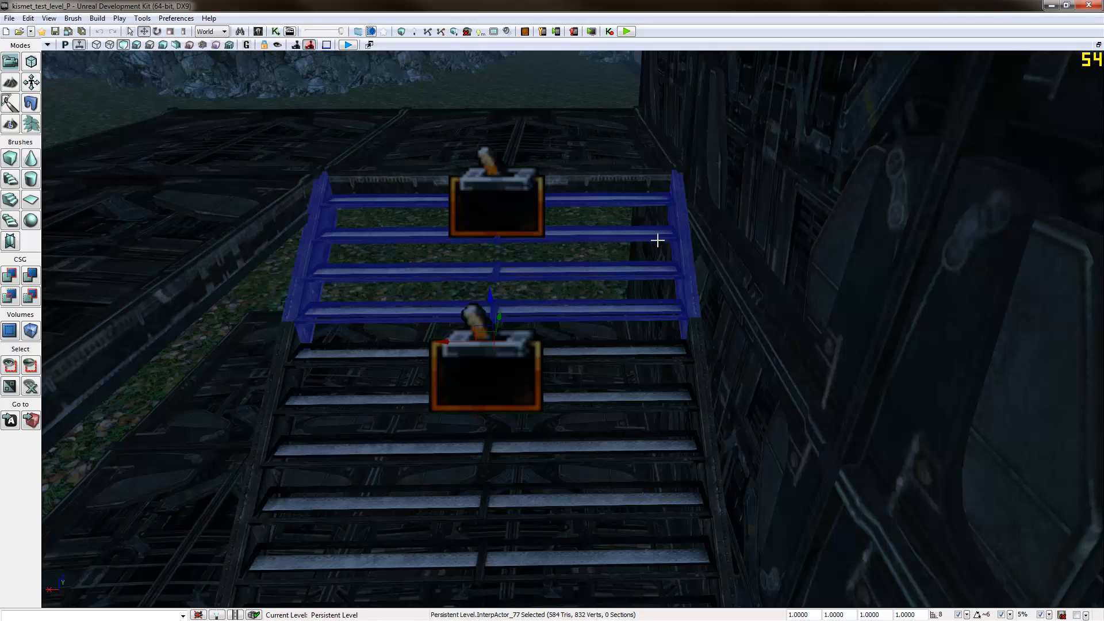
mouse_move(489, 236)
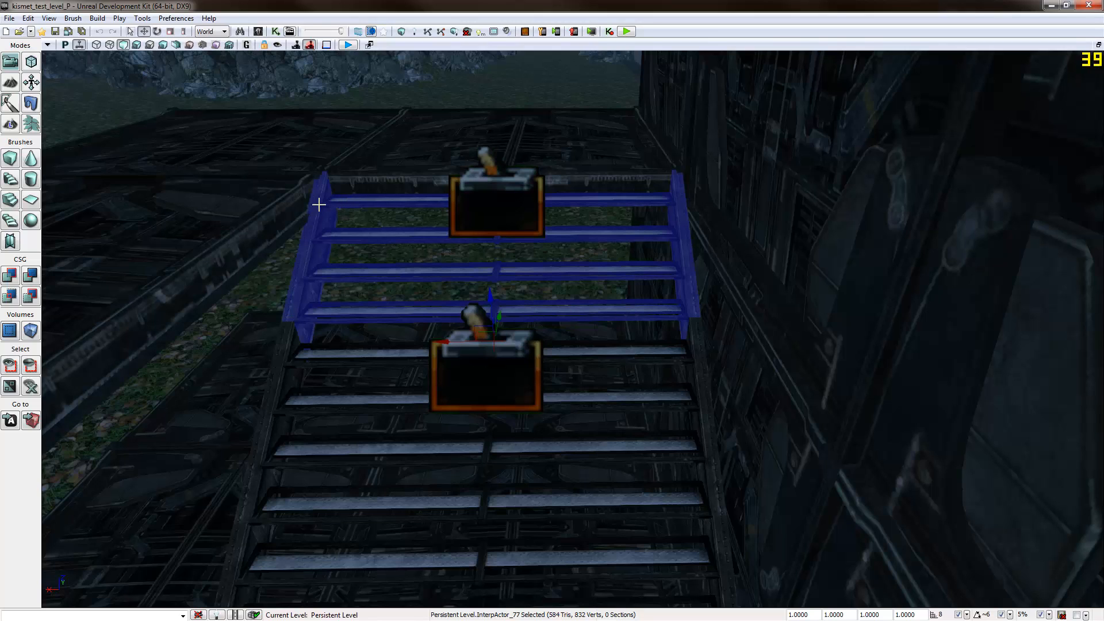
mouse_move(533, 192)
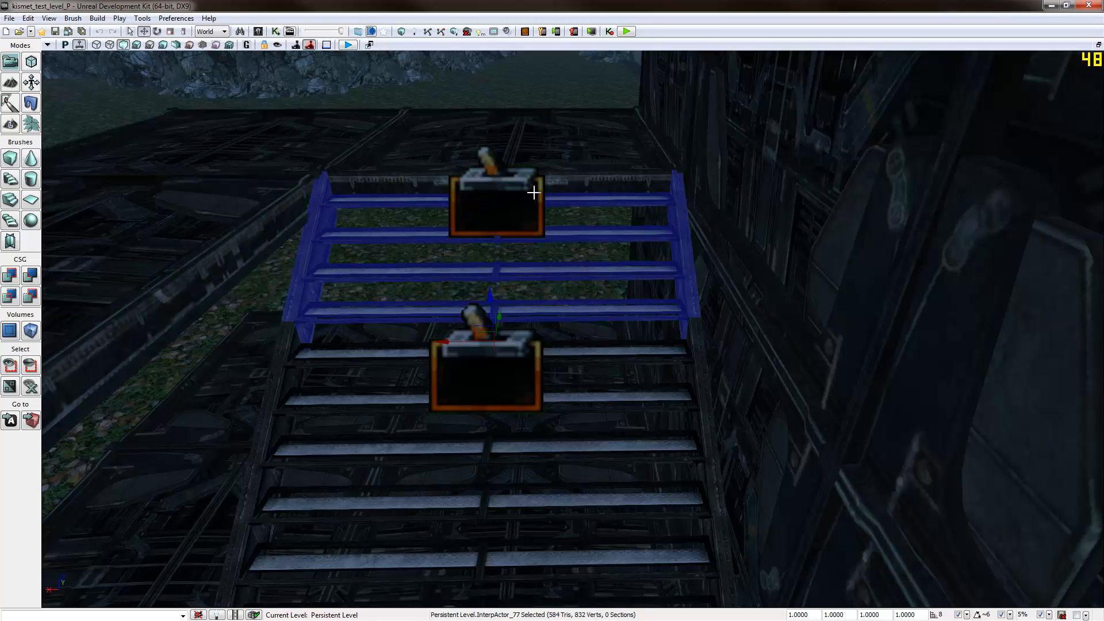